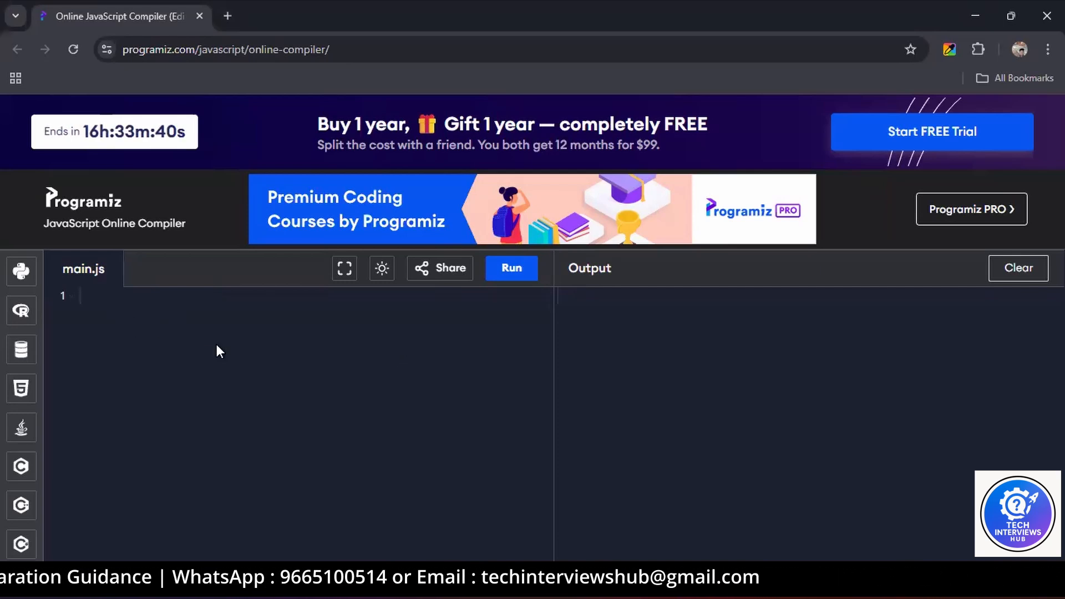
# Step: Write function abc(str) that returns "hello" on its own line inside the braces
pyautogui.write('function')
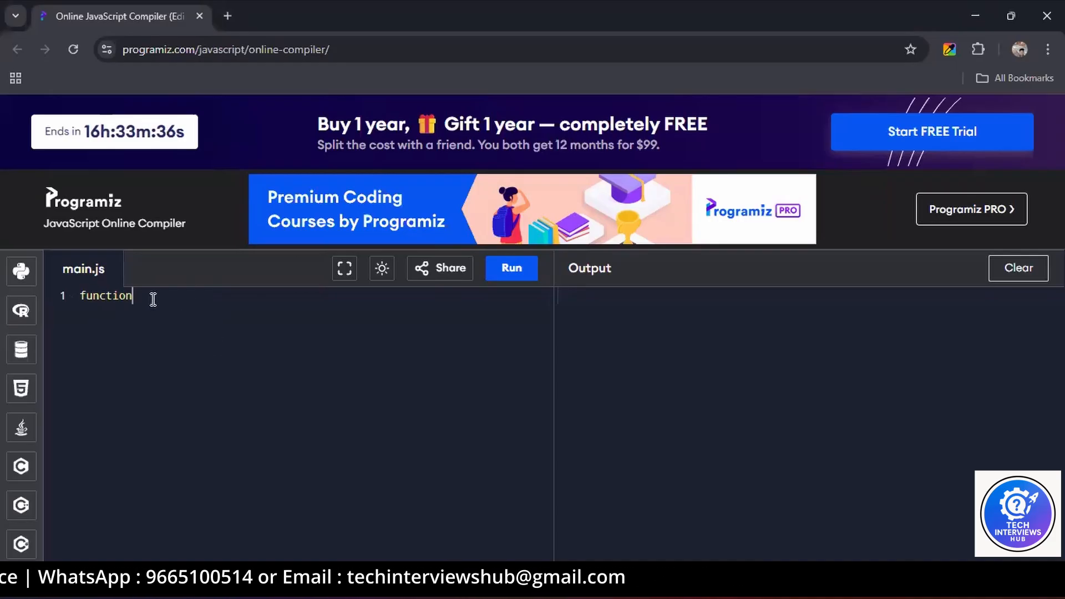
pyautogui.write('abc (){}')
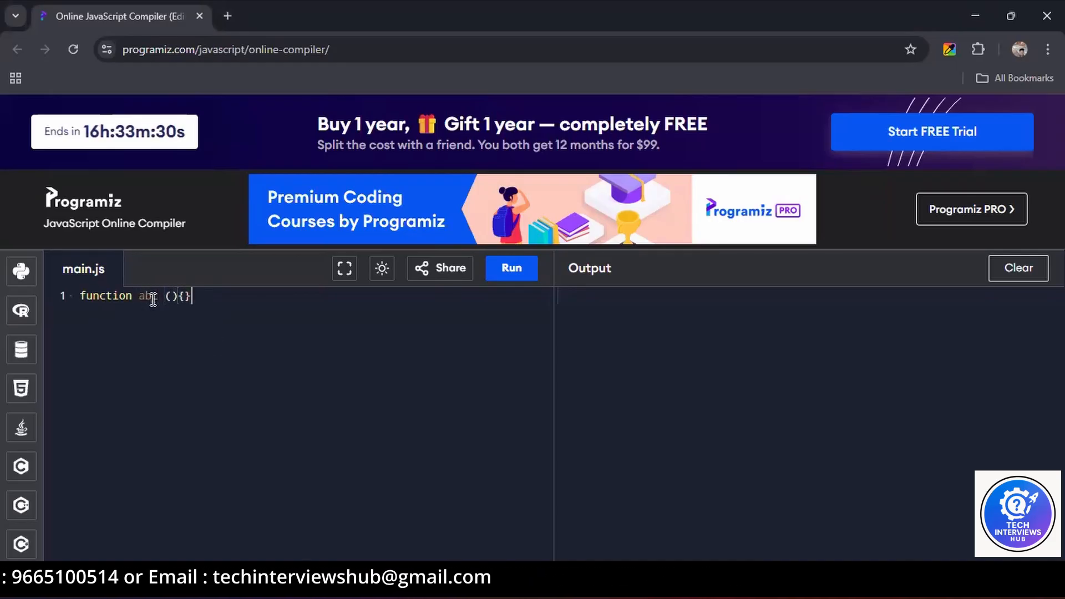
pyautogui.press('enter')
pyautogui.write('return')
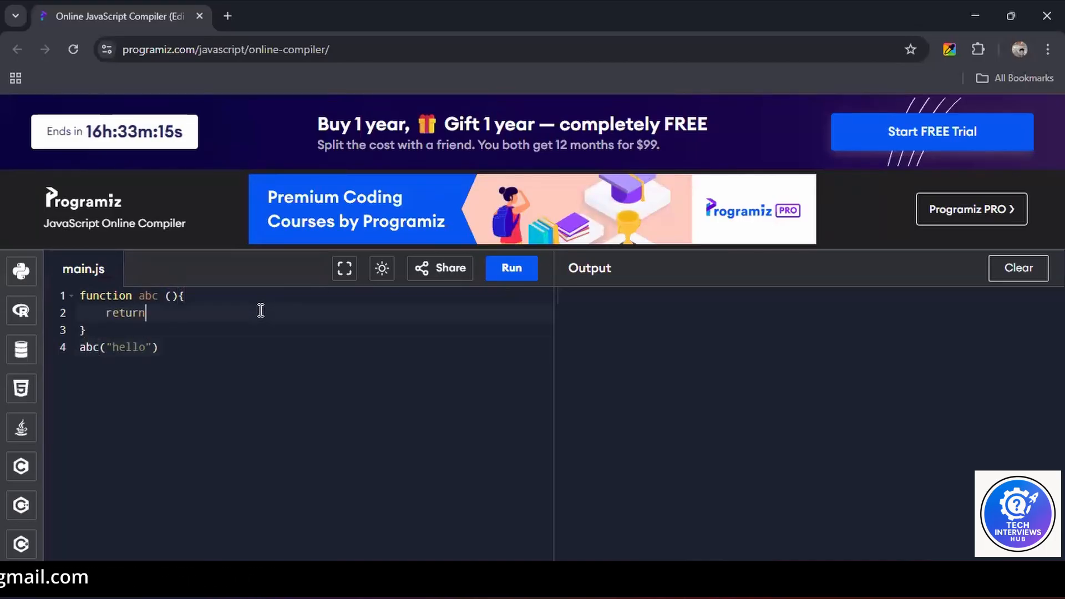
pyautogui.write('"hello"')
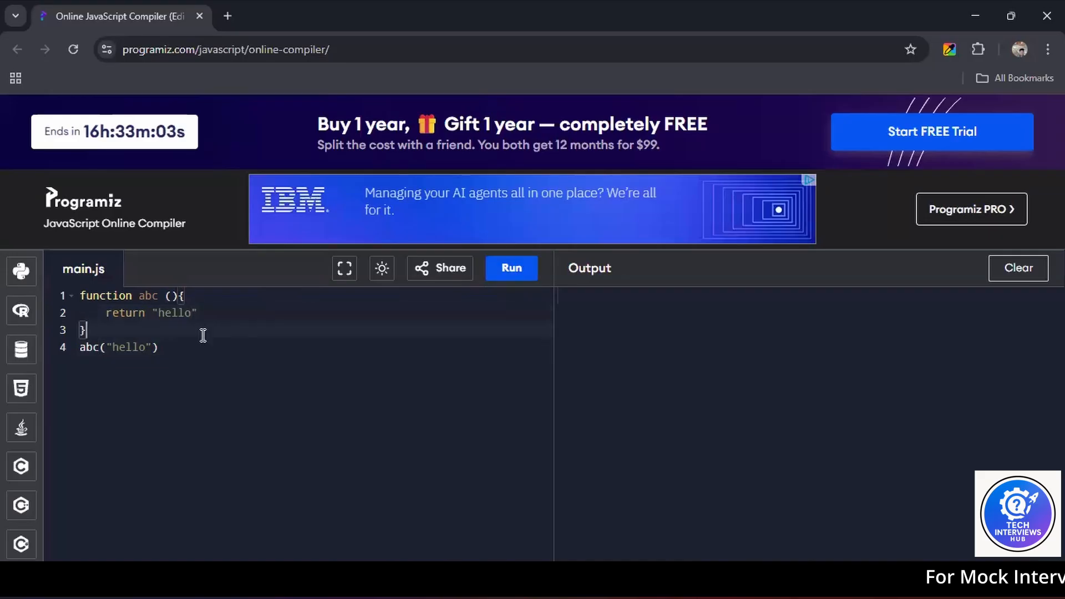
pyautogui.moveTo(197, 341)
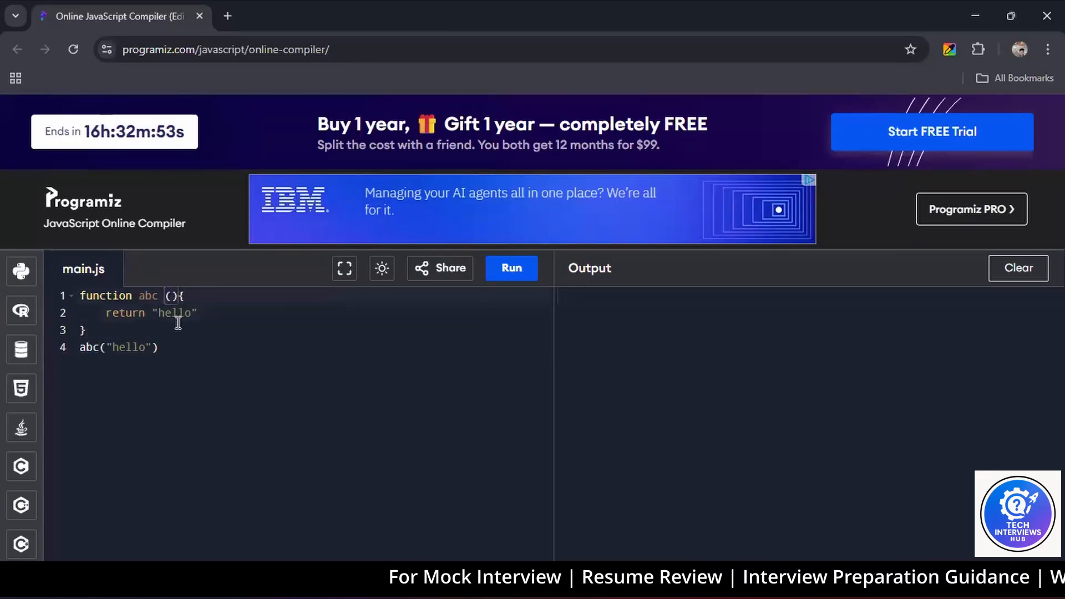
pyautogui.write('str')
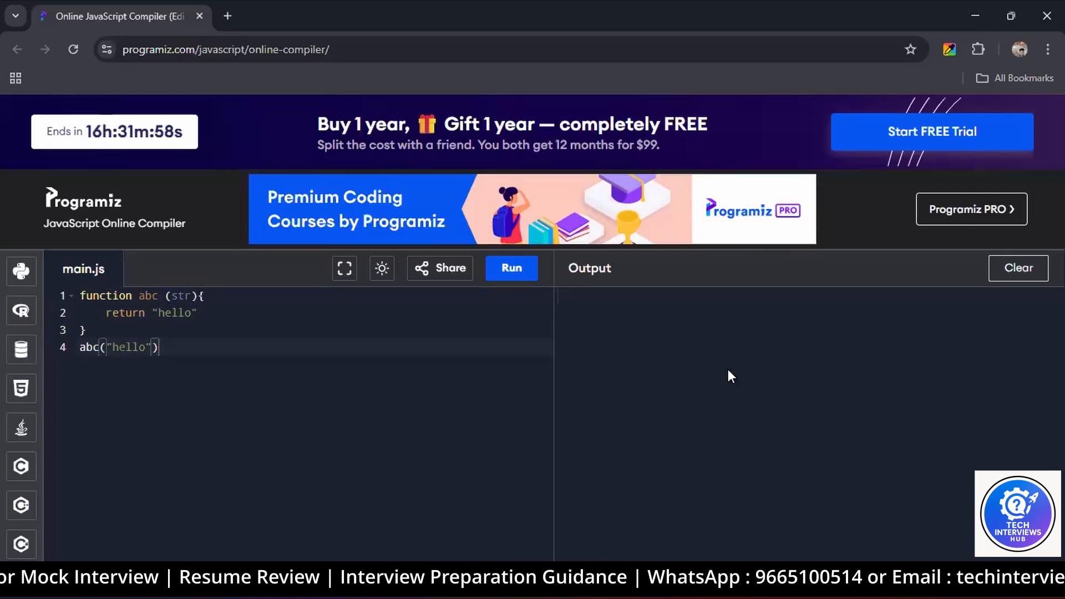
pyautogui.moveTo(266, 312)
pyautogui.write('console.log("10" + +"20");')
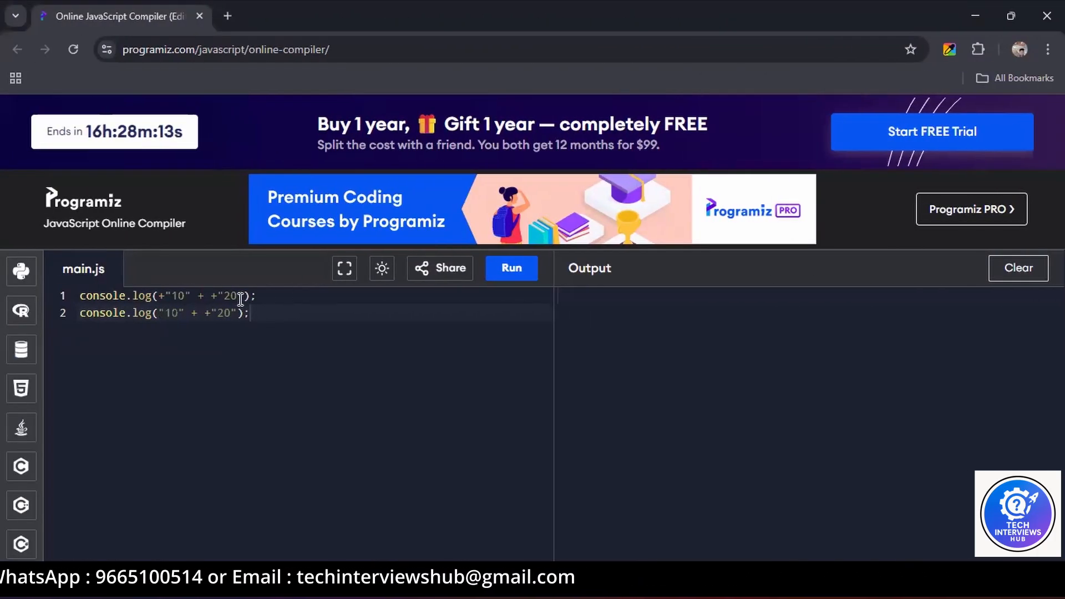
pyautogui.moveTo(268, 296)
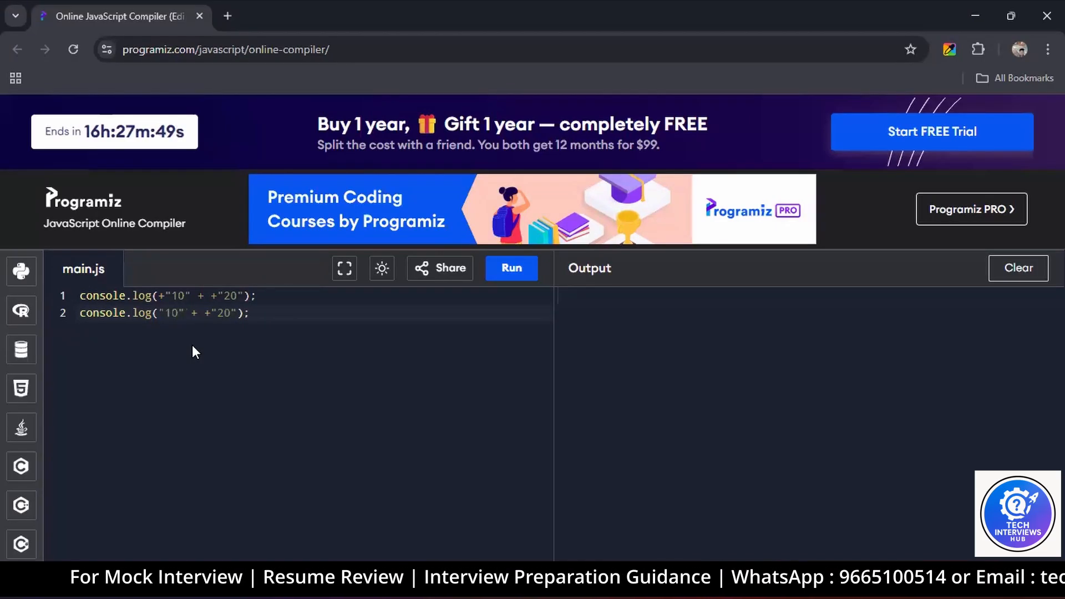
# Step: Run the two unary-plus console.log lines so the output shows 30 and 1020
pyautogui.doubleClick(231, 295)
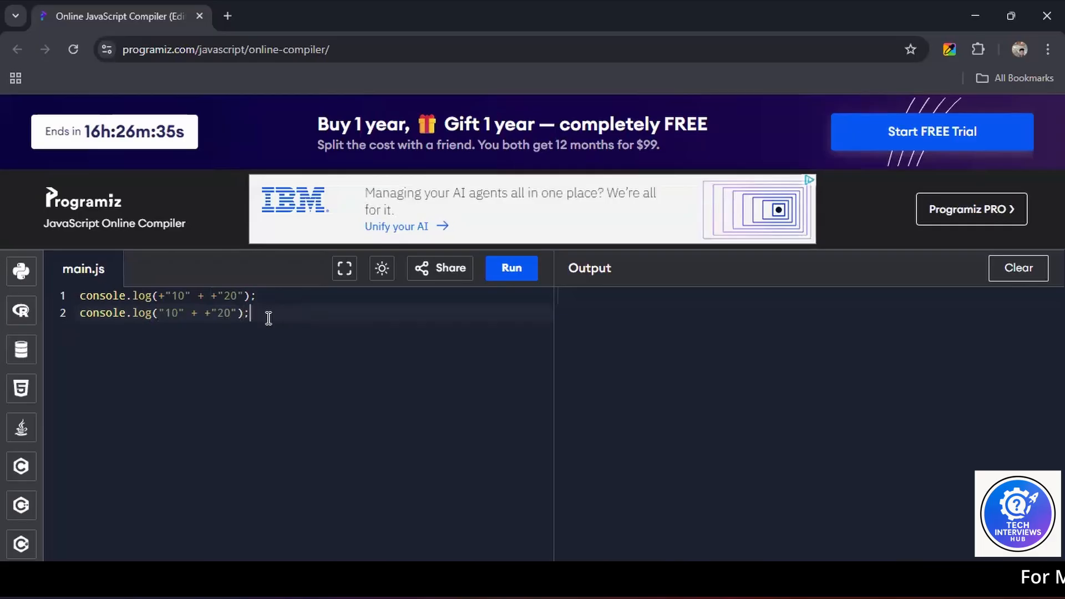
pyautogui.moveTo(273, 334)
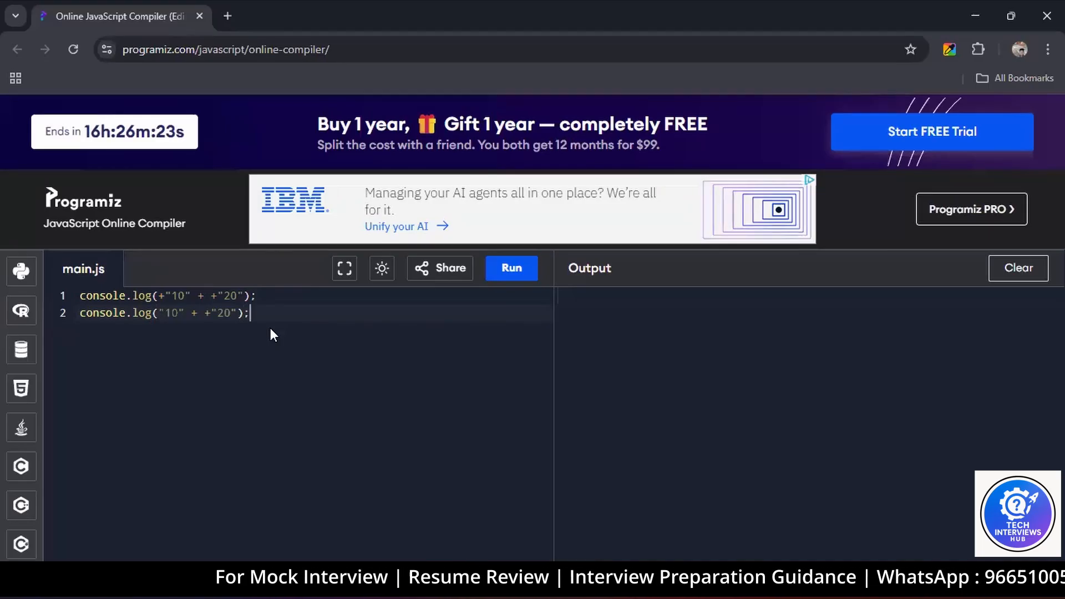
pyautogui.click(510, 267)
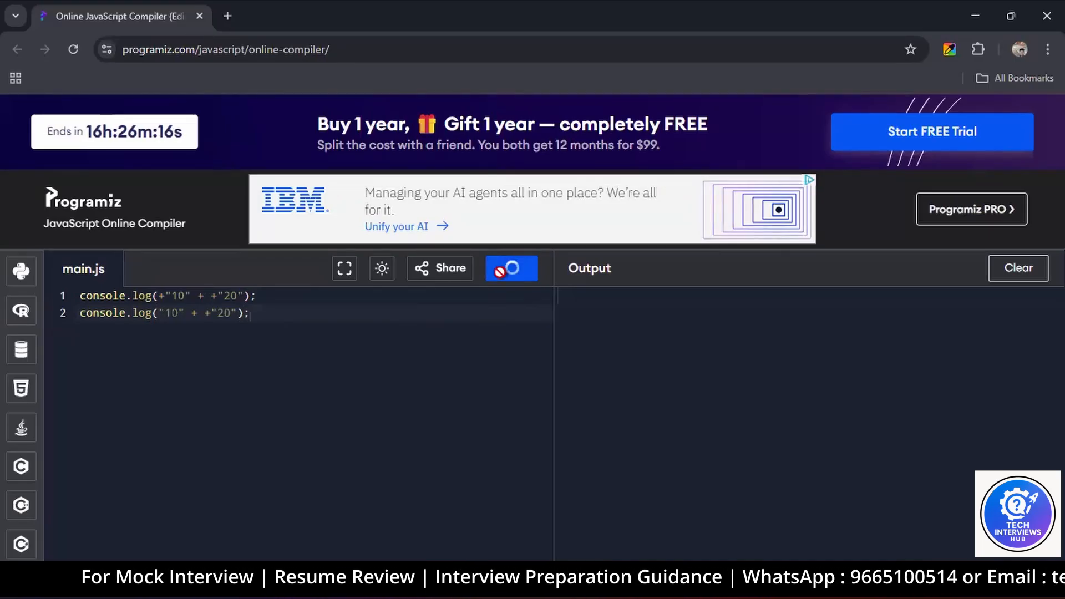
pyautogui.click(511, 267)
pyautogui.write('const arr =')
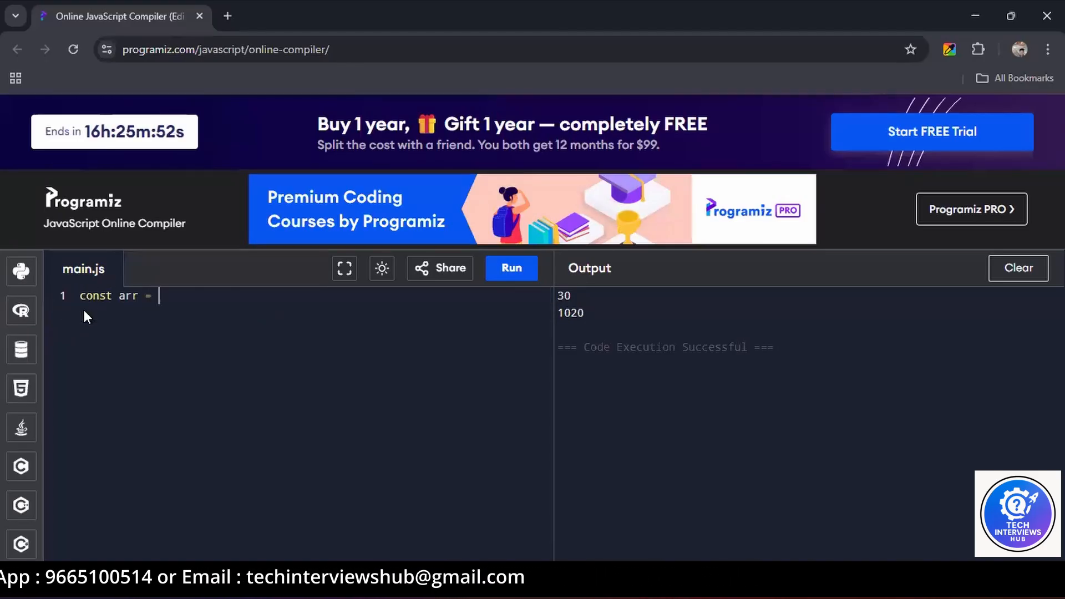
# Step: Define arr as [1,2,3,4], add arr.pop() with a console.log, and begin function largeEl
pyautogui.write('[1,2,3,]')
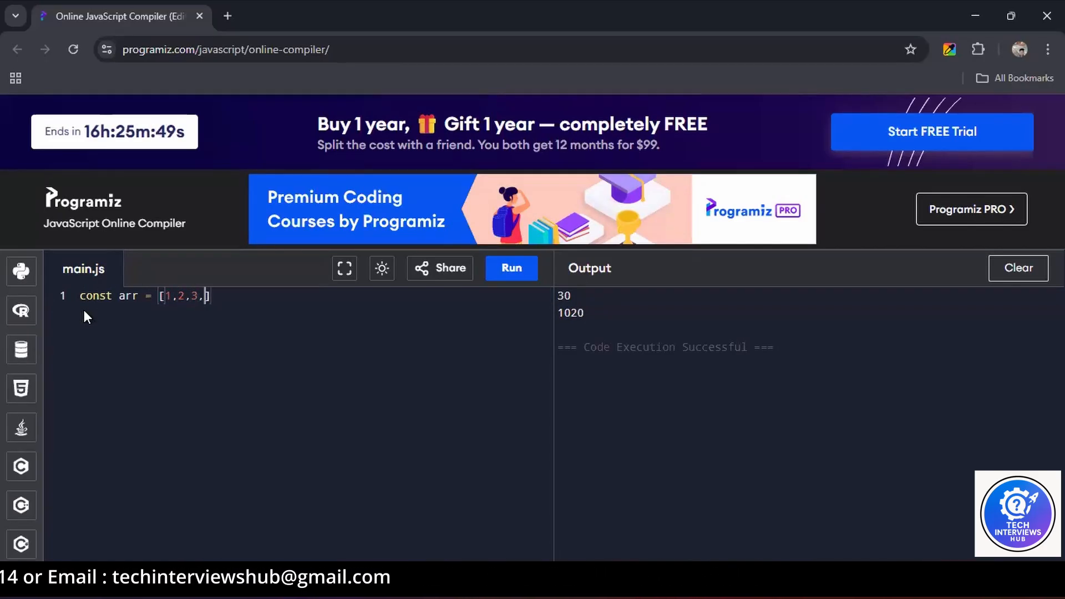
pyautogui.write('4')
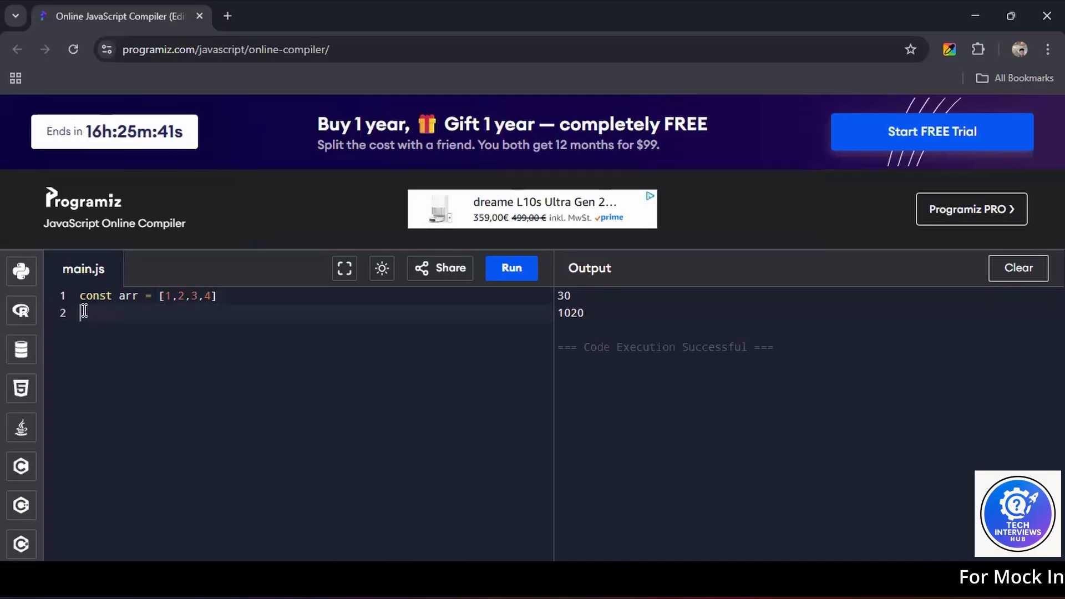
pyautogui.write('arr.pop()')
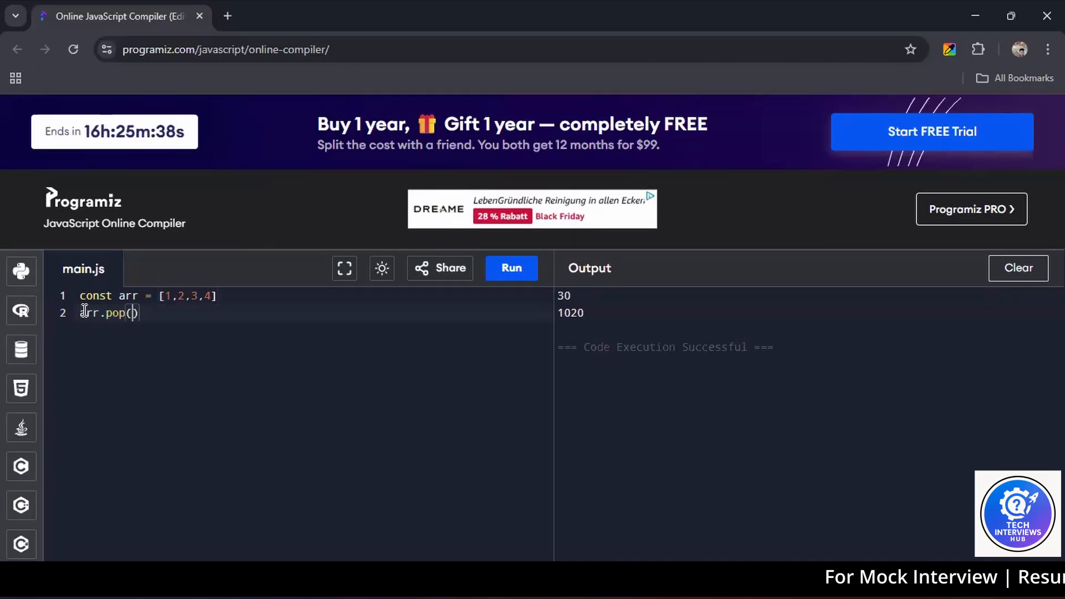
pyautogui.write('cons')
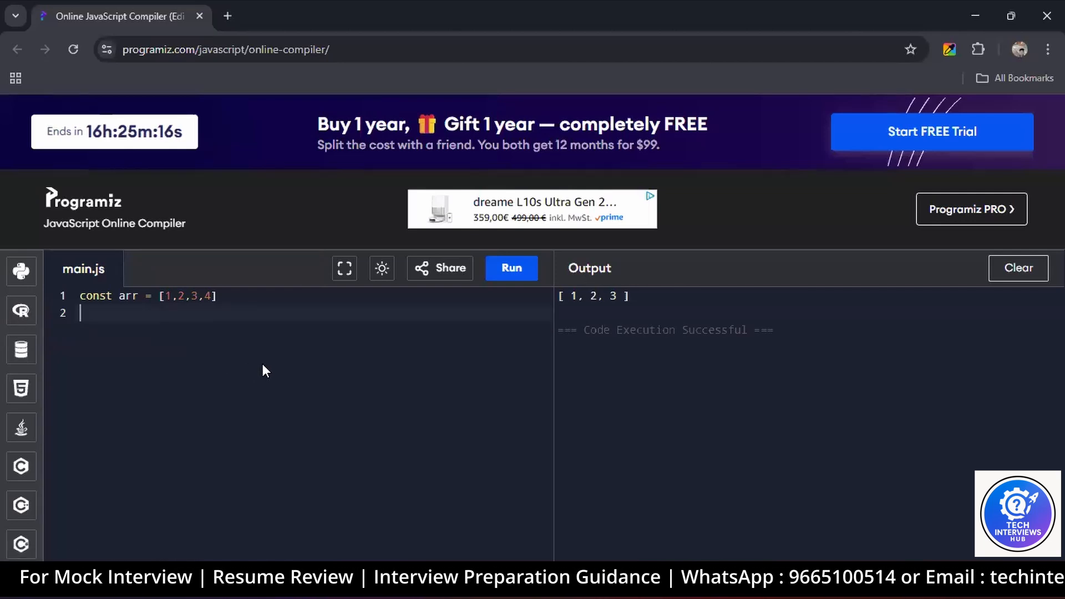
pyautogui.write('function largeEl(arr){')
pyautogui.write('let')
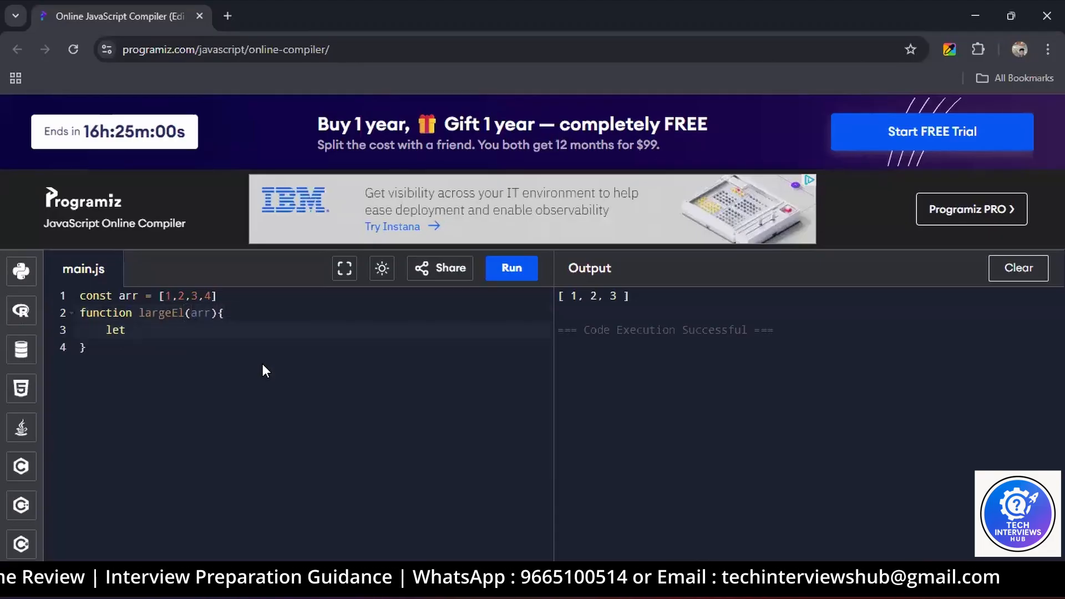
# Step: Write largeEl with largeNum = "" and an arr[i]>arr[i+1] comparison, call largeEl(arr) and run
pyautogui.write('largeNum')
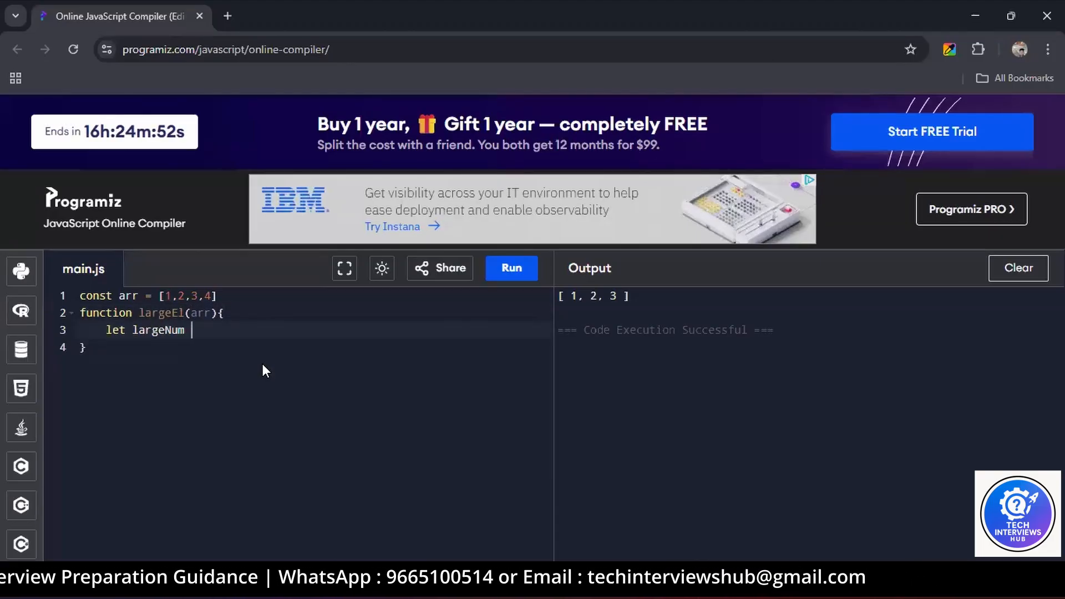
pyautogui.write('= ""')
pyautogui.write('if(')
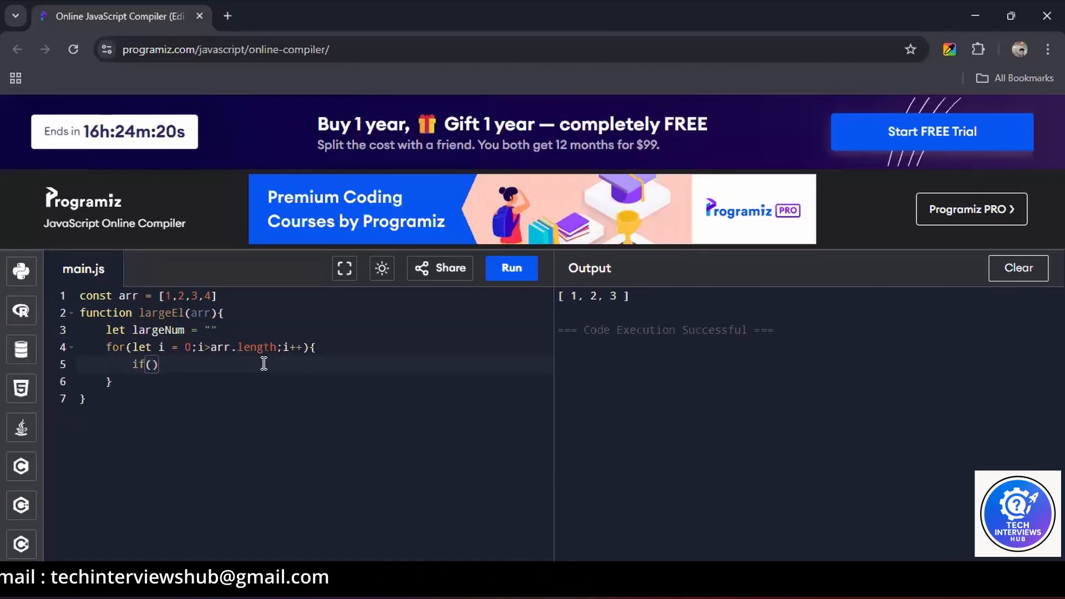
pyautogui.write('arr[i]>arr[i+1]')
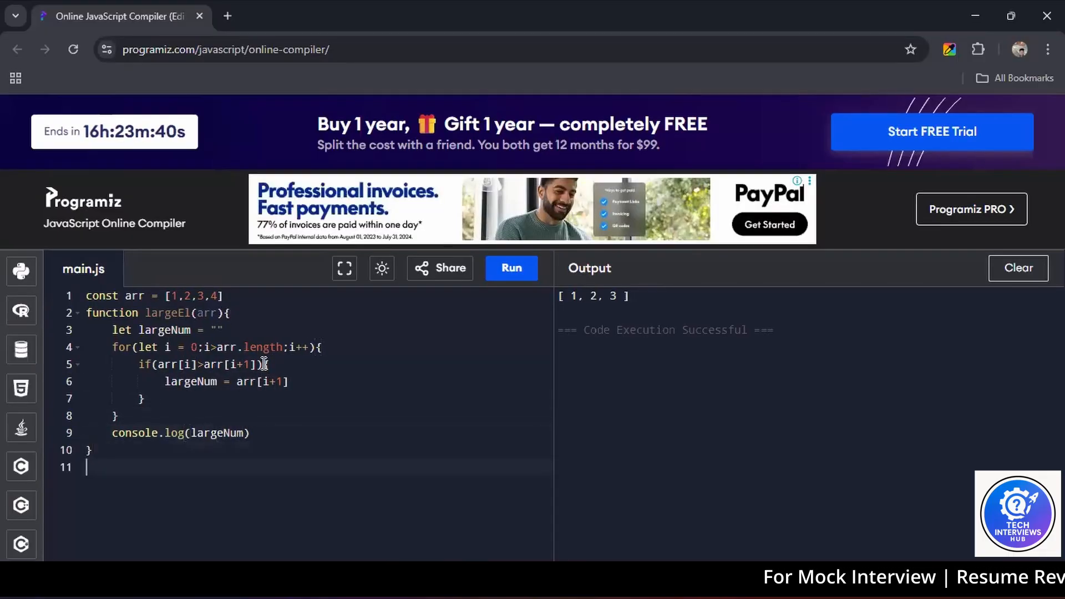
pyautogui.write('largeEl(arr)')
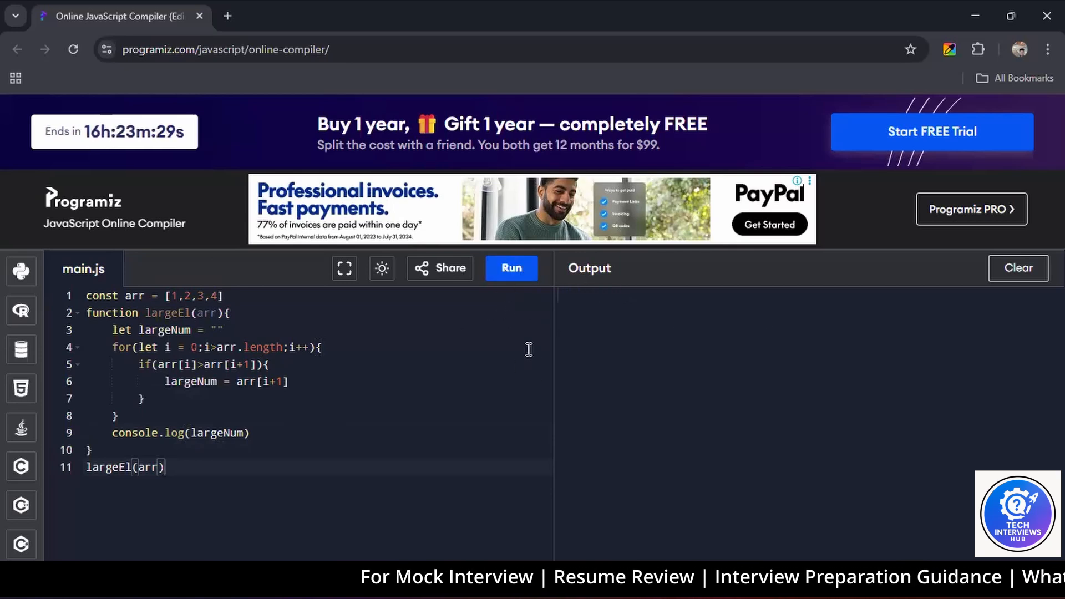
pyautogui.click(511, 267)
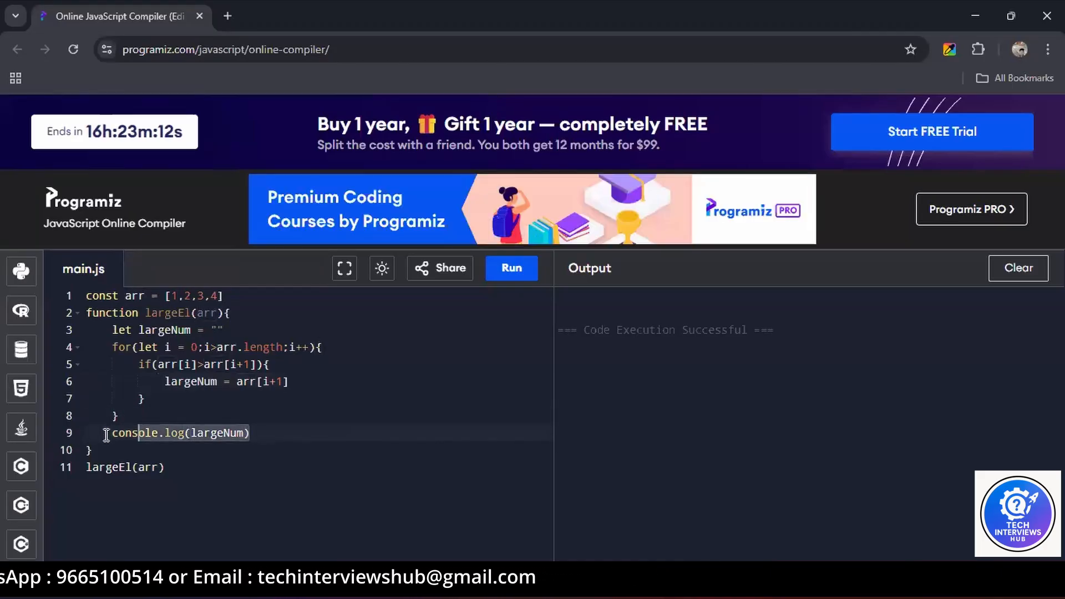
# Step: Make largeEl return console.log(largeNum)
pyautogui.write('retu')
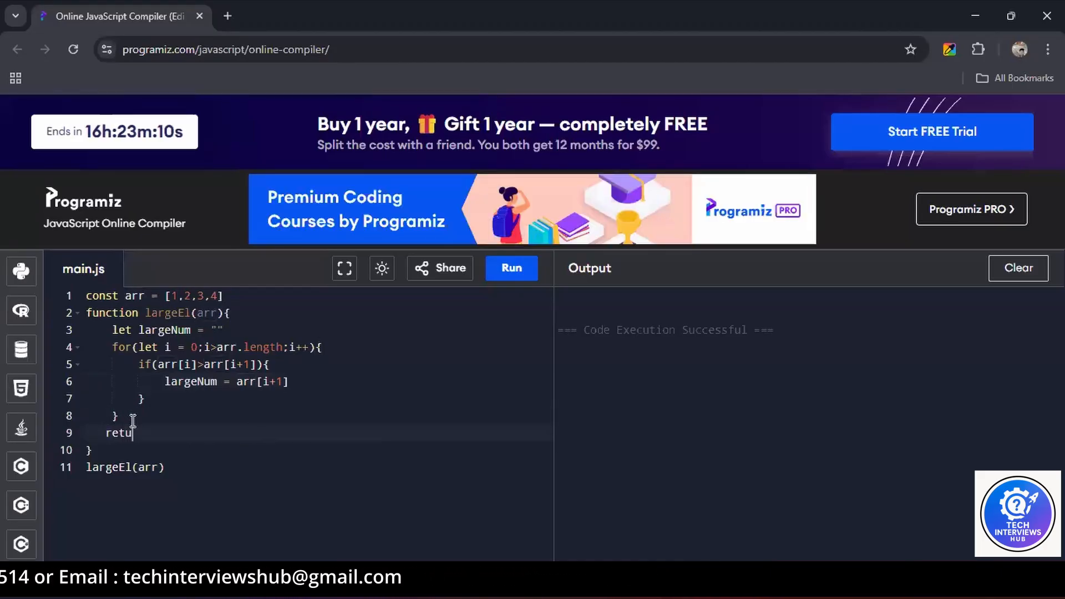
pyautogui.write('rn')
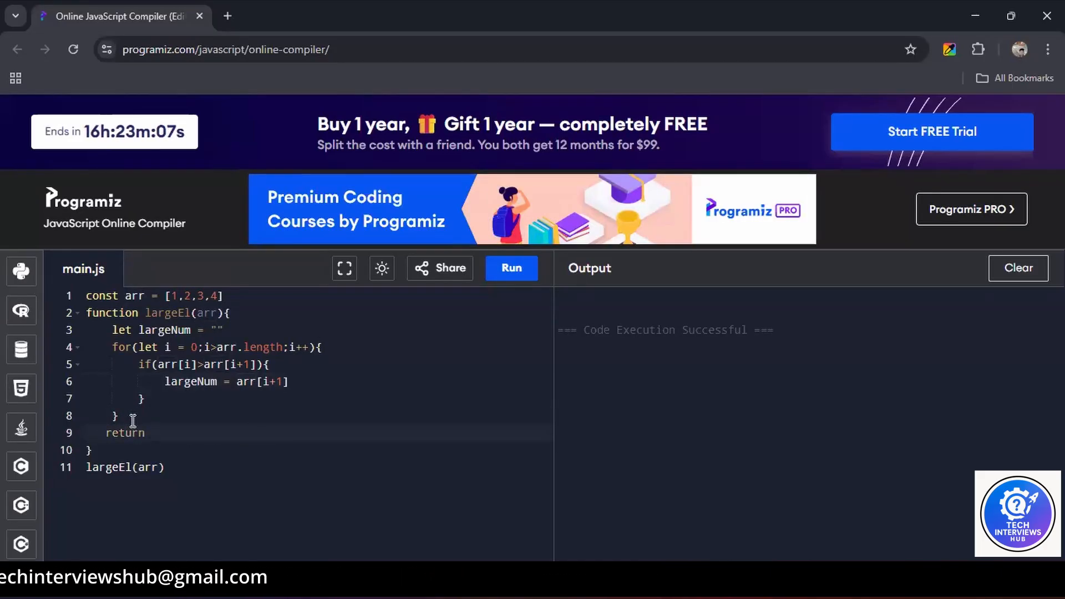
pyautogui.write('console.log(largeNum)')
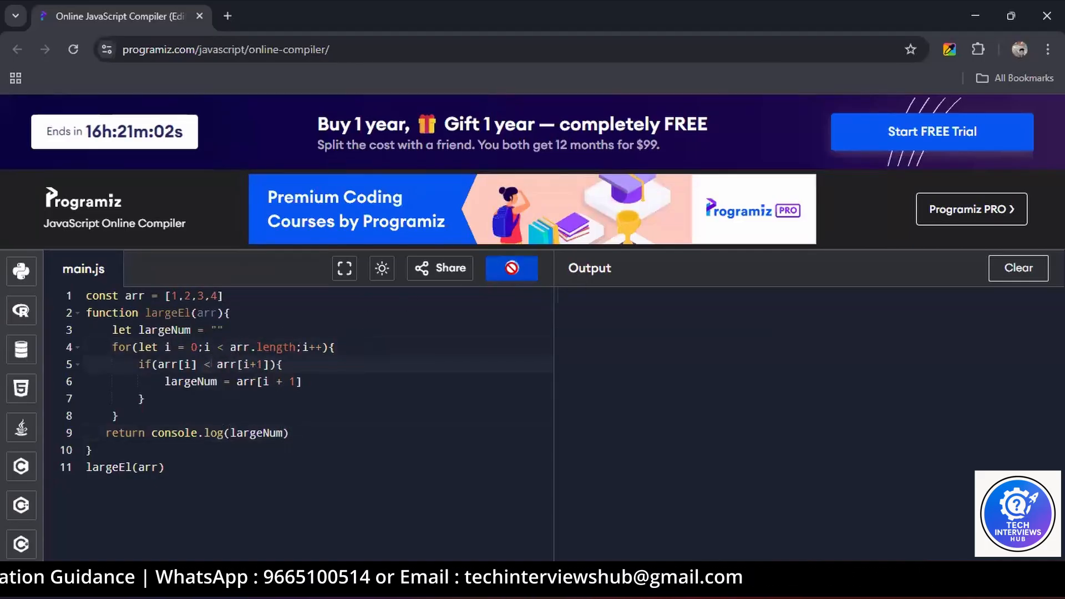
# Step: Run the largeEl snippet so the output prints 4
pyautogui.click(511, 267)
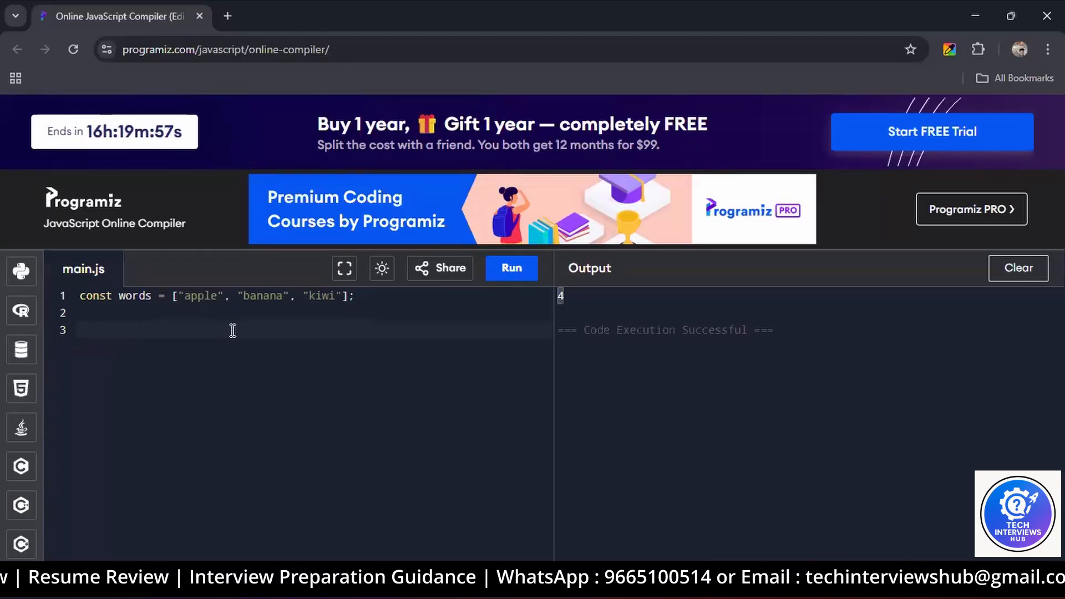
# Step: Define newArr as words.map((word)=> word.length) and run it to print [ 5, 6, 4 ]
pyautogui.write('const')
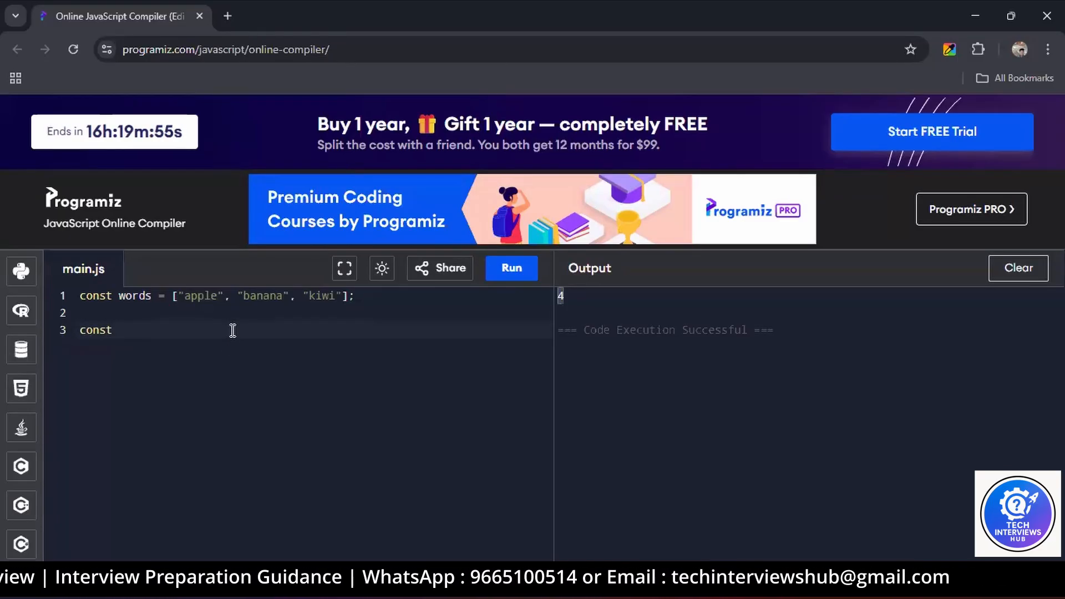
pyautogui.write('newArr =')
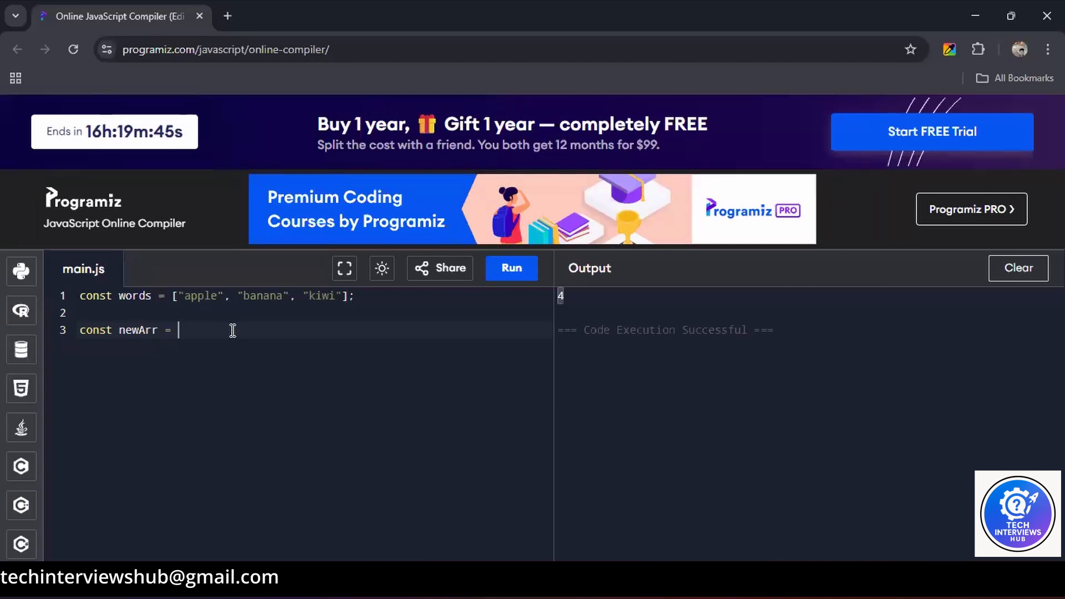
pyautogui.write('works')
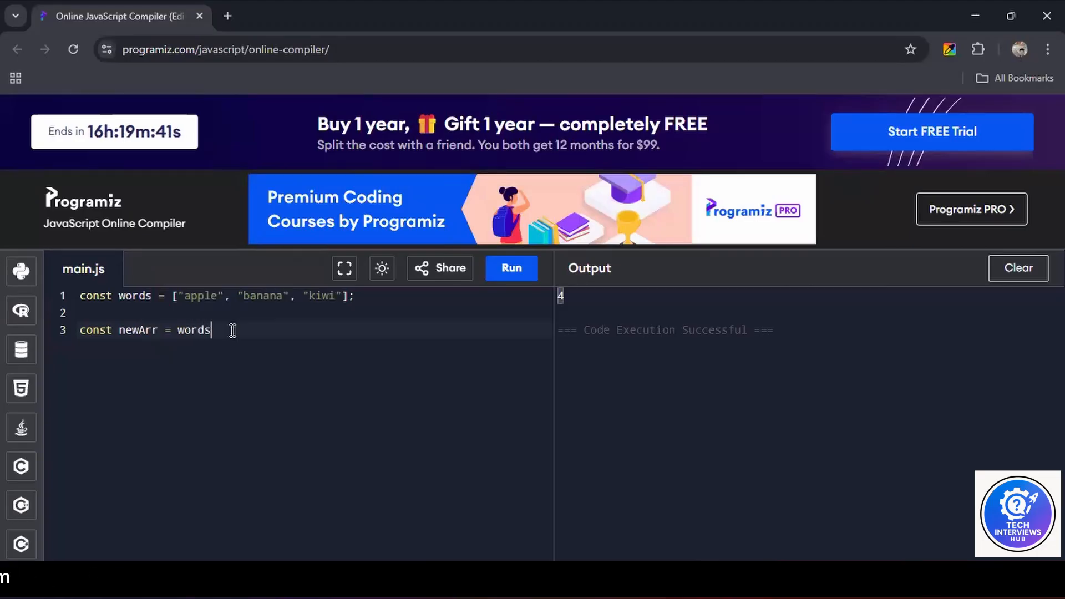
pyautogui.write('.map(()')
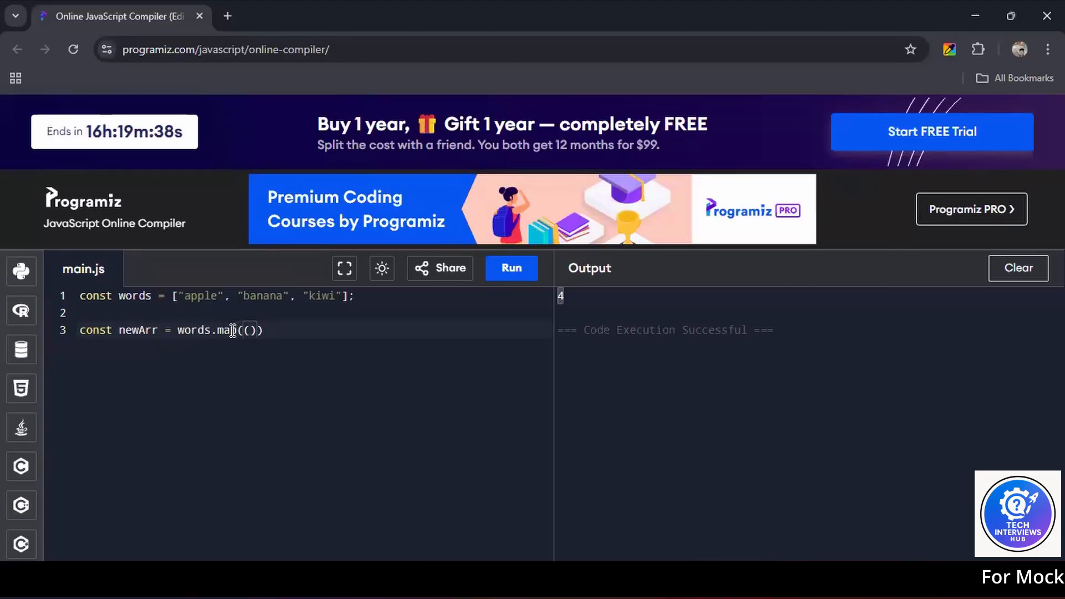
pyautogui.write('word)=> word.length')
pyautogui.write('console.log(newArr)')
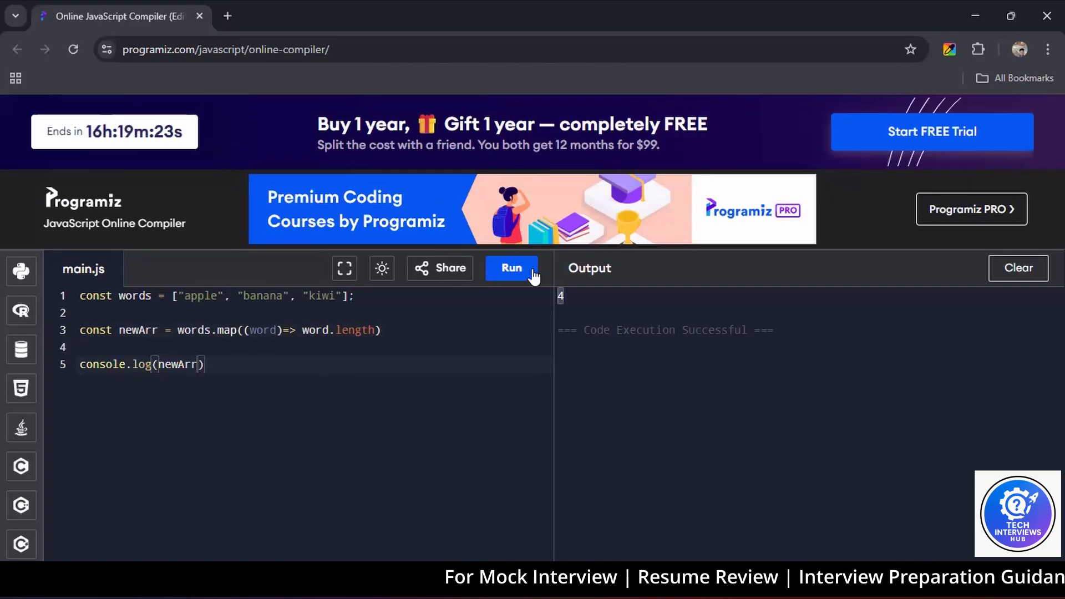
pyautogui.click(511, 267)
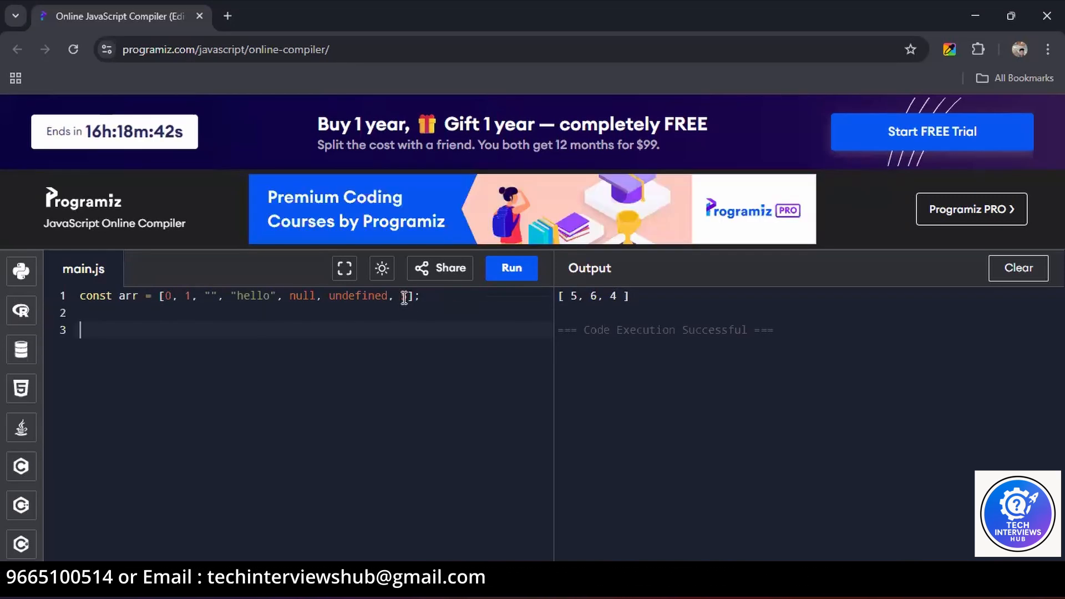
# Step: Add 5 as the last value of the mixed arr array
pyautogui.write('5')
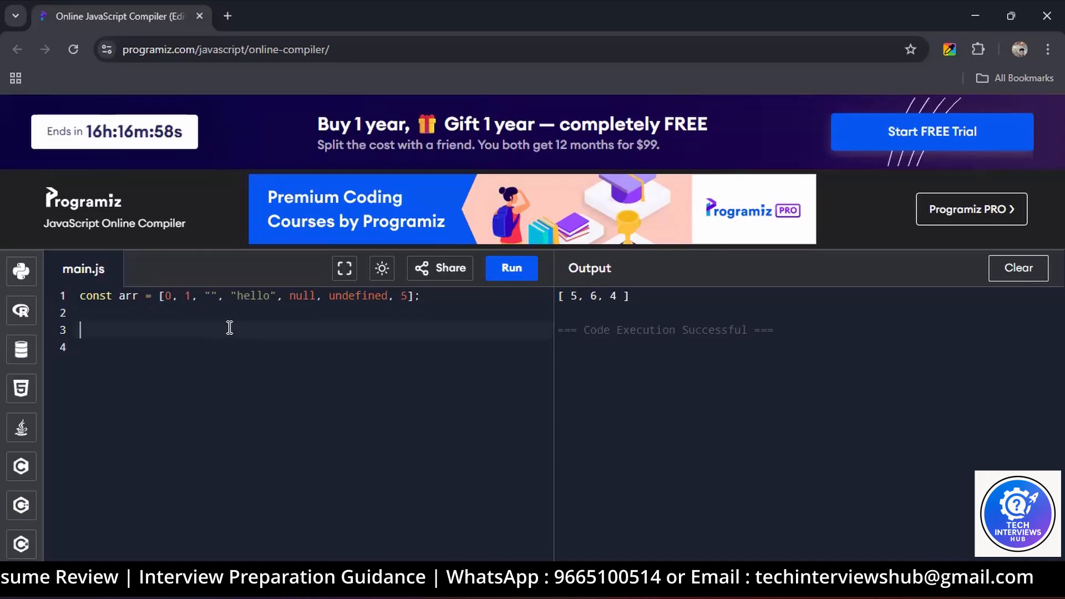
# Step: Start const newArr = arr.filter((item)...), trying and deleting a typeof expression
pyautogui.write('const newAr')
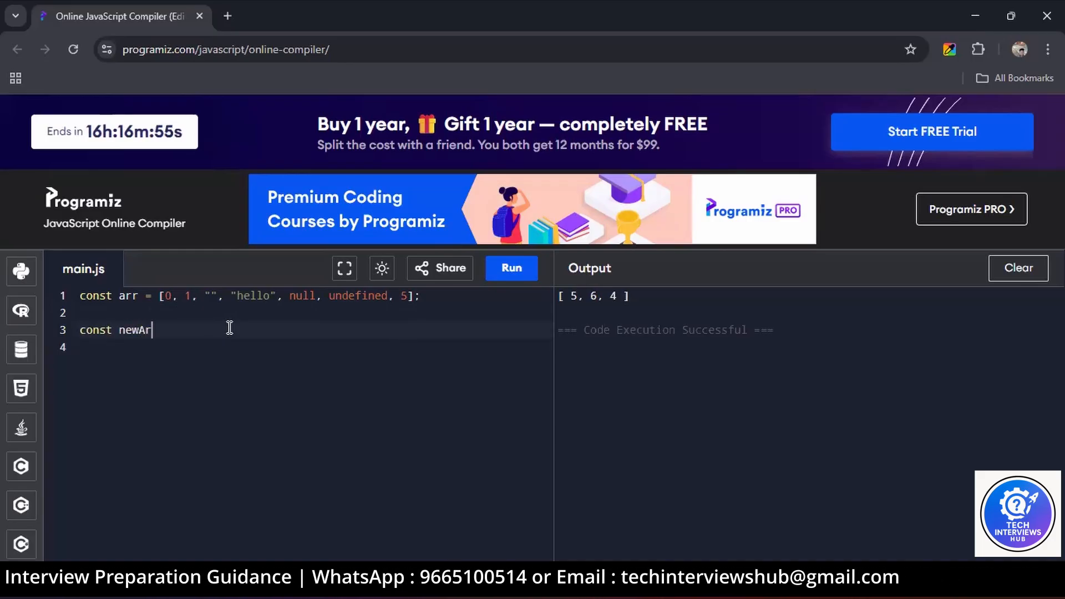
pyautogui.write('r = arr.filter()')
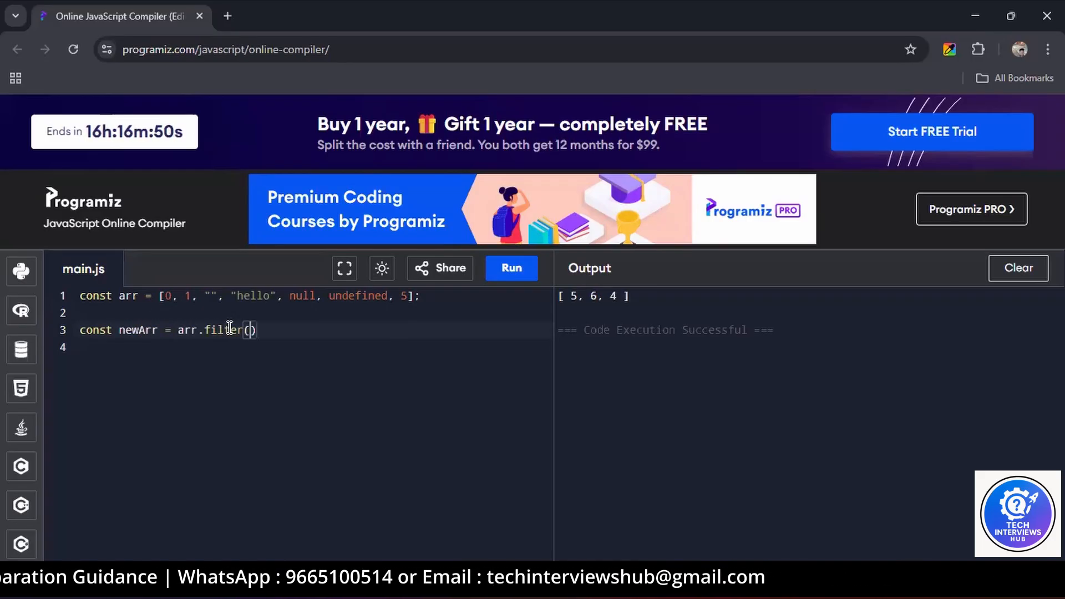
pyautogui.write('(iem')
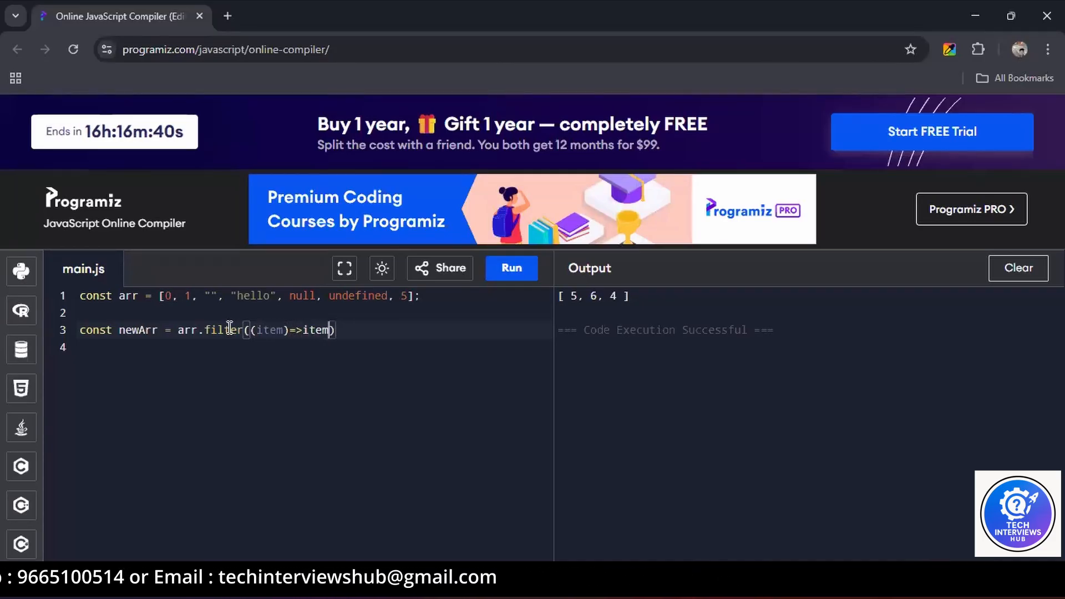
pyautogui.write('typeof')
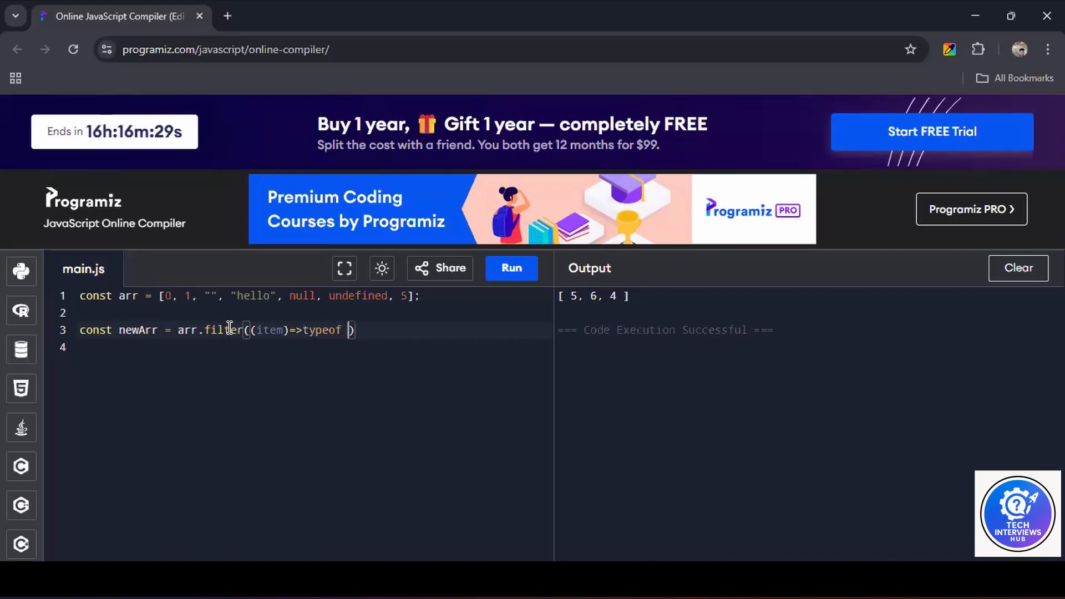
pyautogui.press('Backspace')
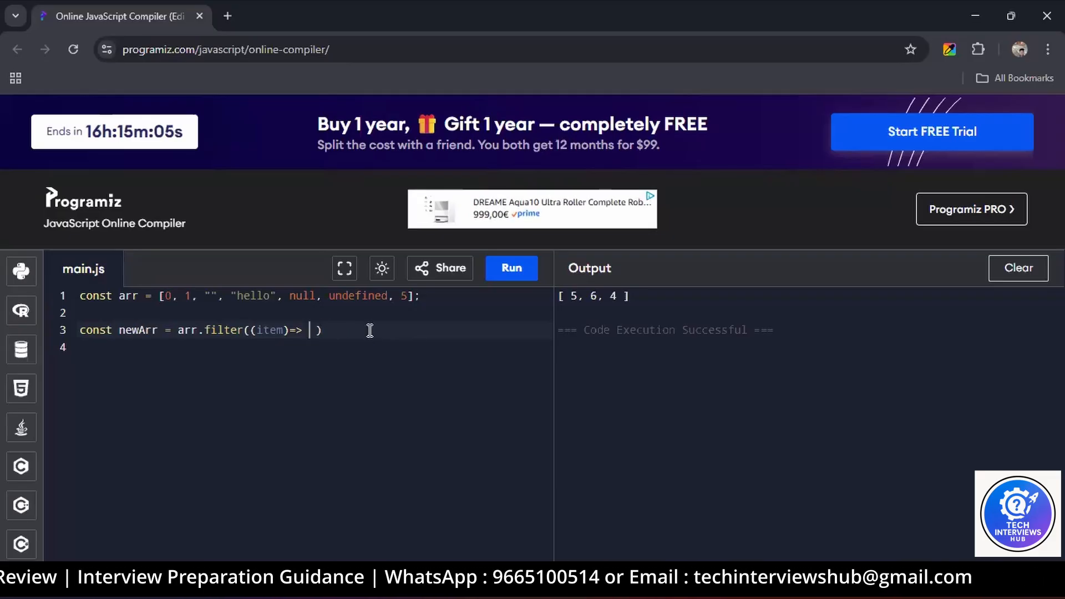
# Step: Try a ternary with true, then settle on the callback item => item
pyautogui.write('item ?')
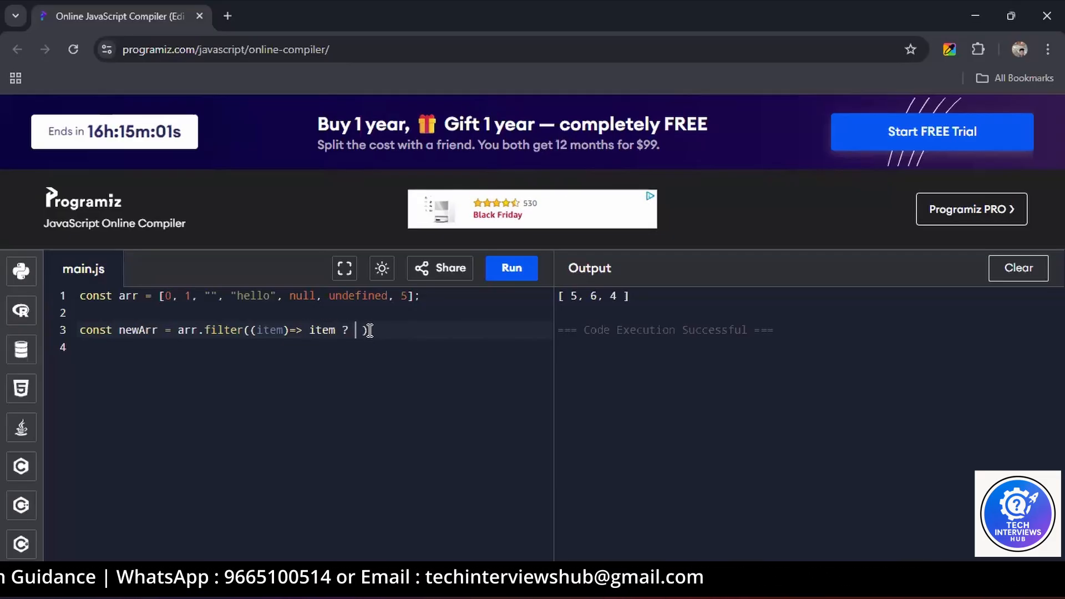
pyautogui.write('true')
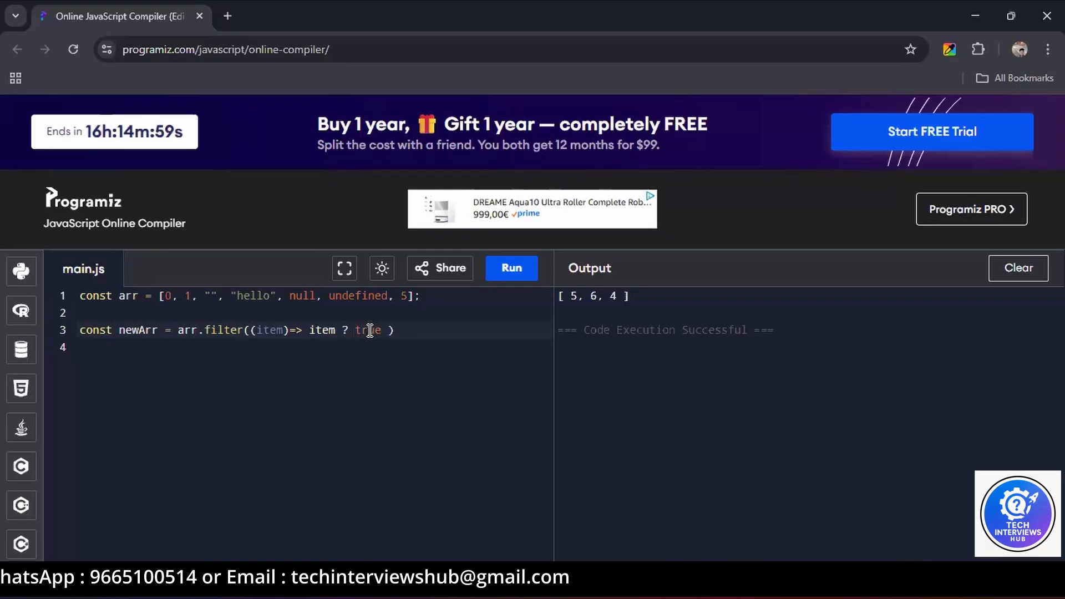
pyautogui.press('Backspace')
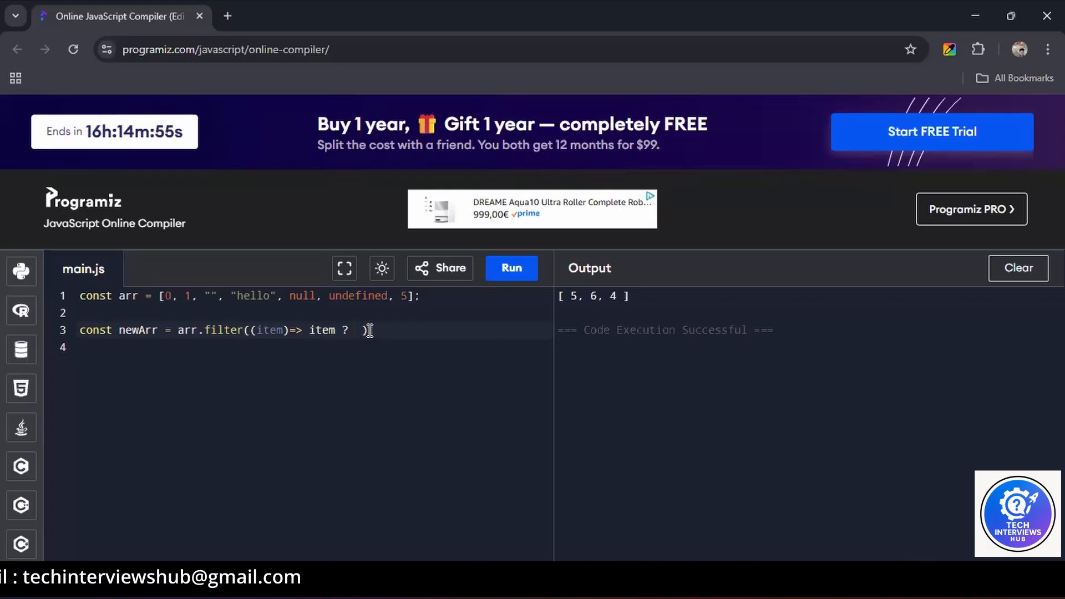
pyautogui.write('item')
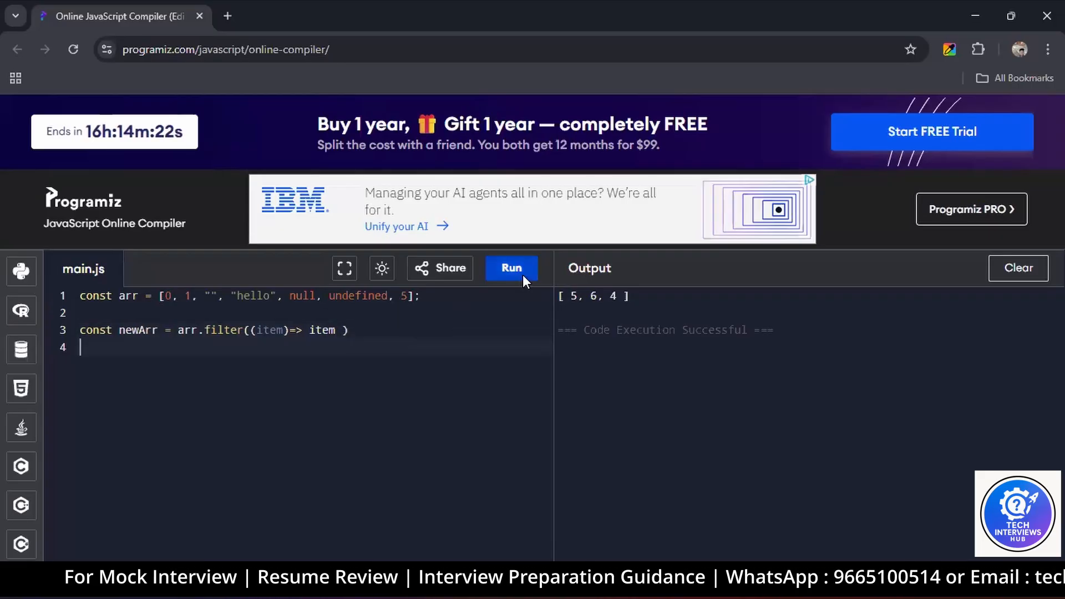
# Step: Log newArr and run it to print [ 1, 'hello', 5 ], then add a blank line above
pyautogui.write('cons')
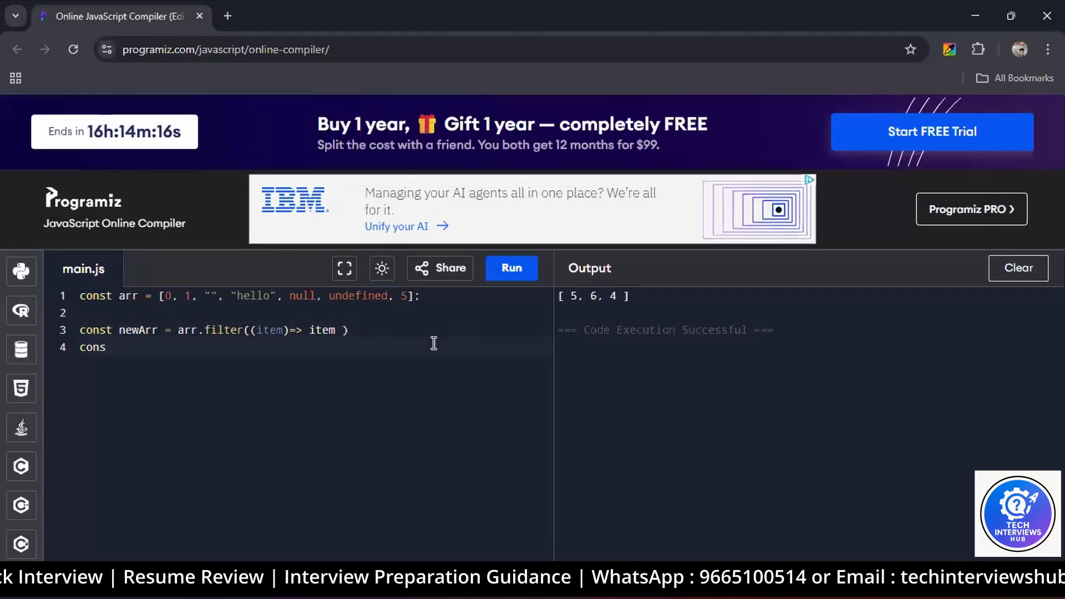
pyautogui.click(511, 267)
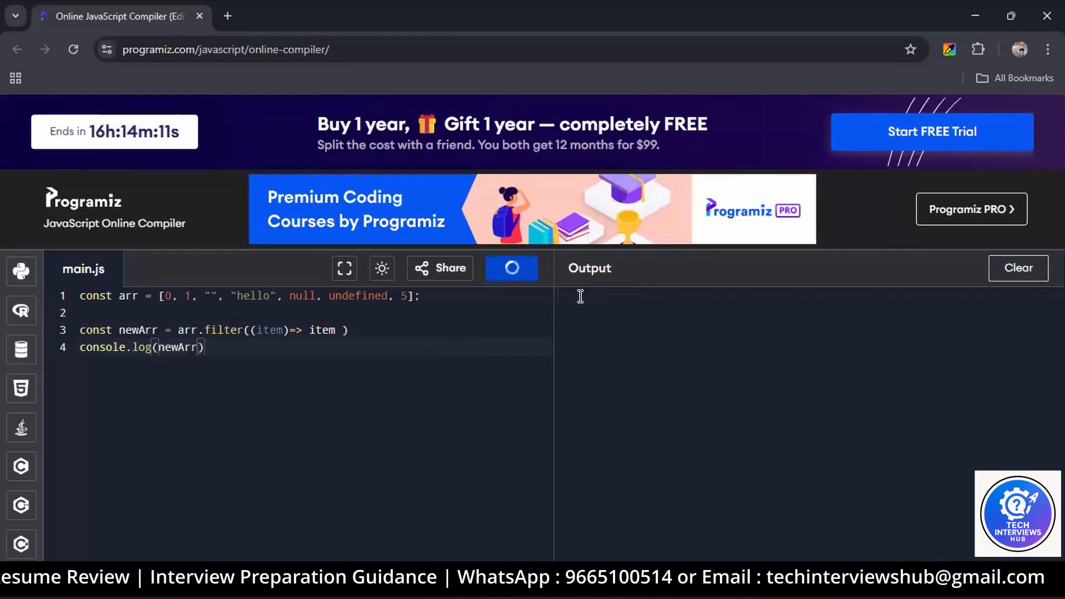
pyautogui.click(510, 267)
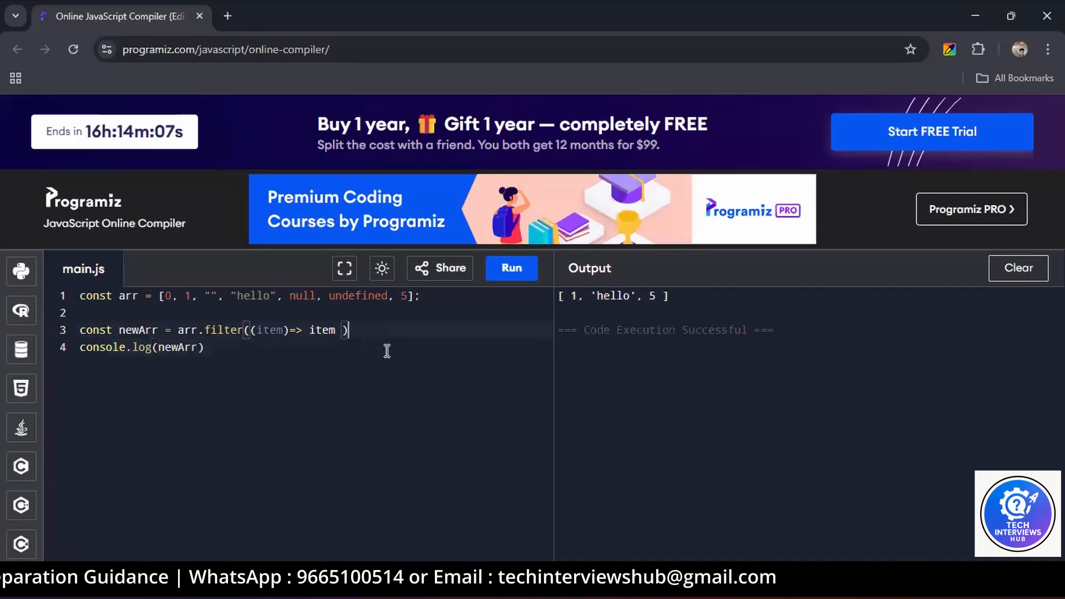
pyautogui.press('Enter')
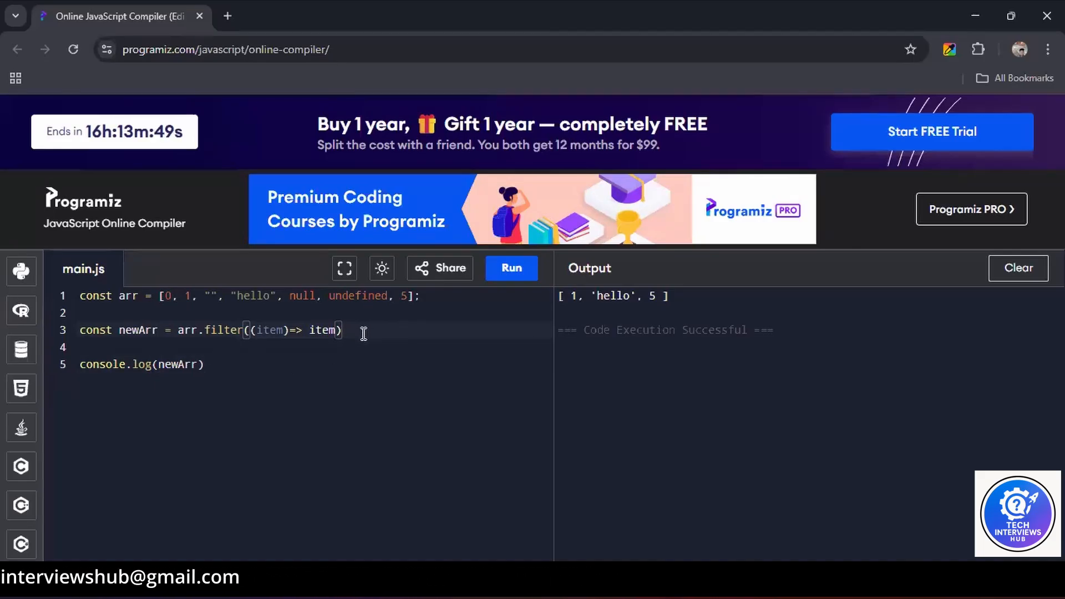
# Step: Add console.log(arr.filter(Boolean)) and run it, printing [ 1, 'hello', 5 ] again
pyautogui.write('a')
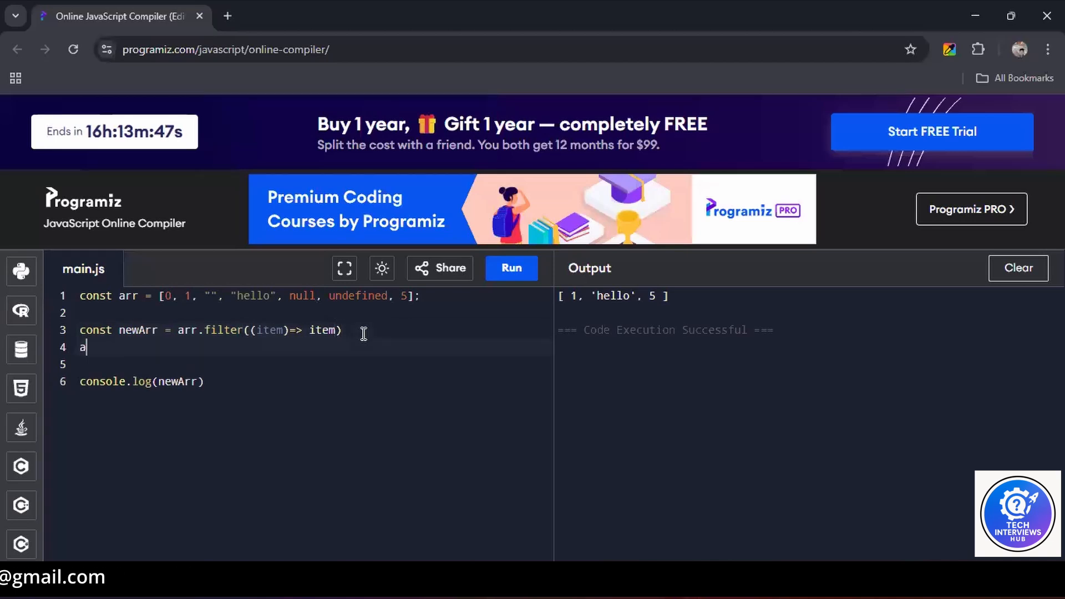
pyautogui.write('rr.filter')
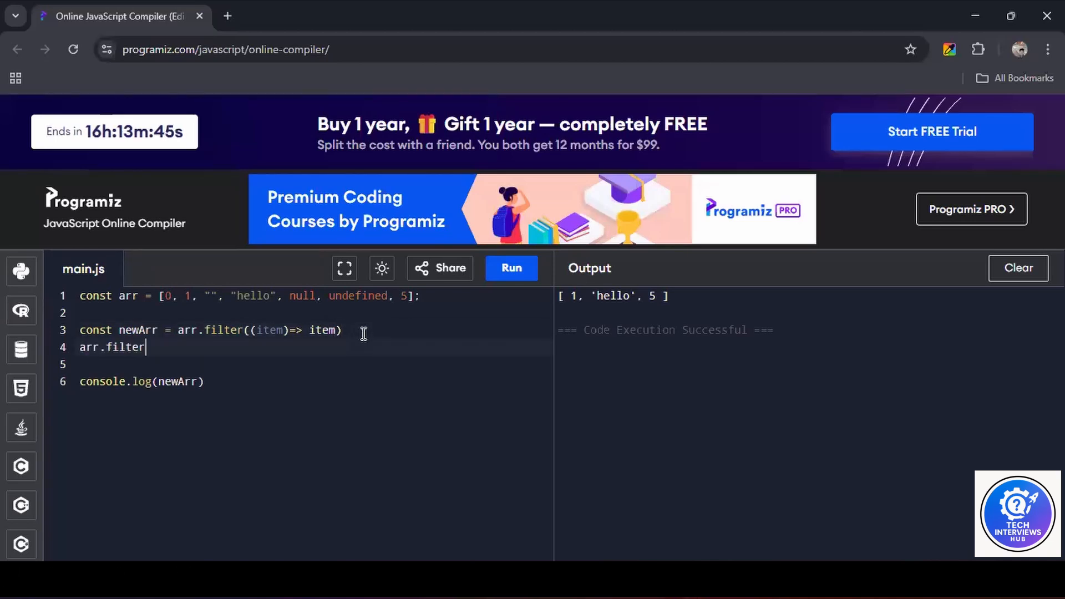
pyautogui.write('()')
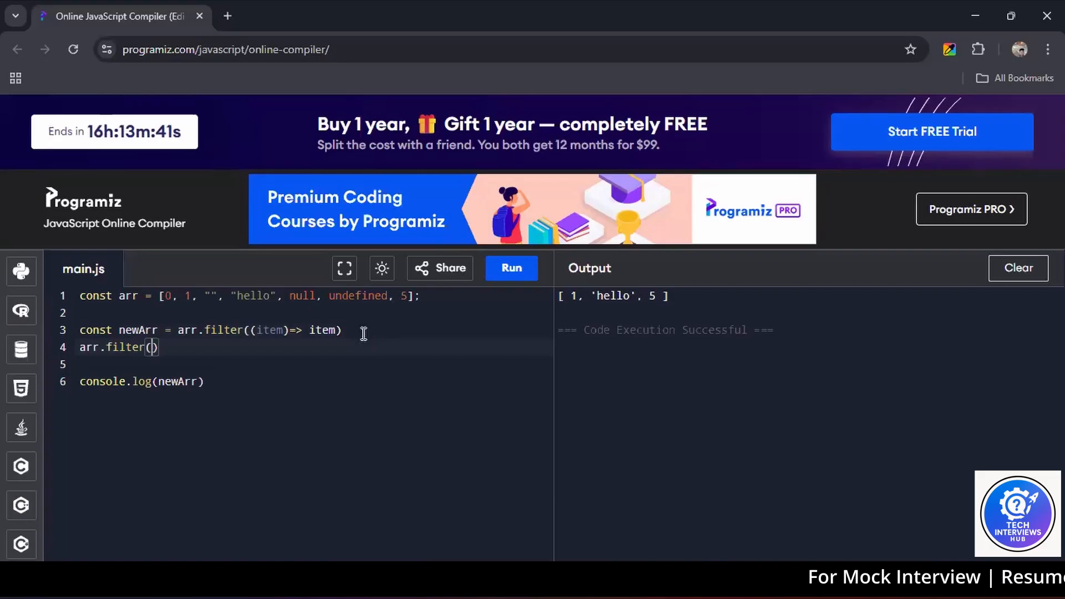
pyautogui.write('B')
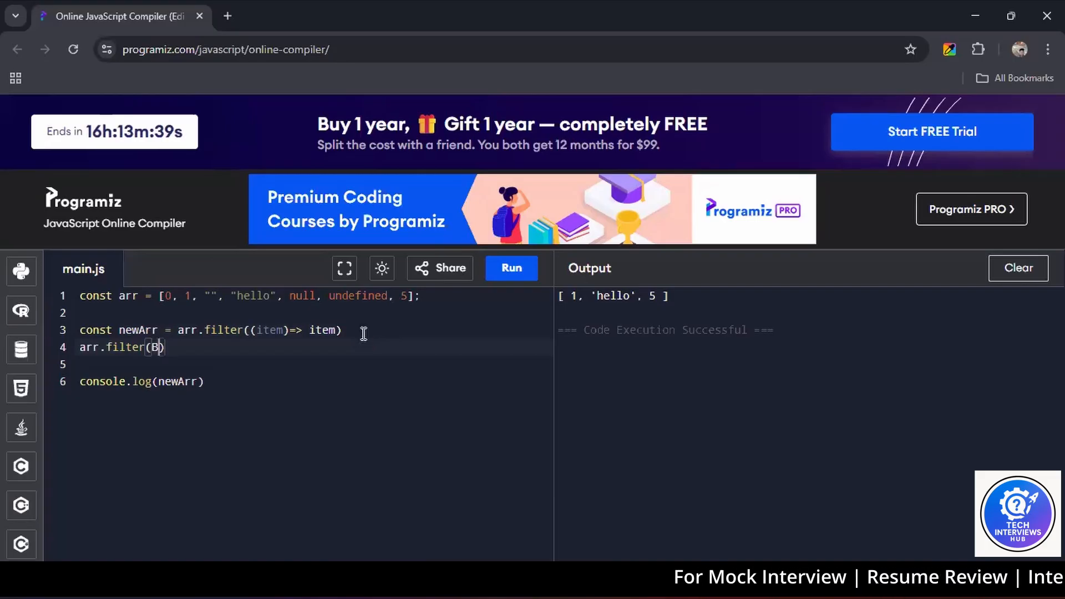
pyautogui.click(510, 267)
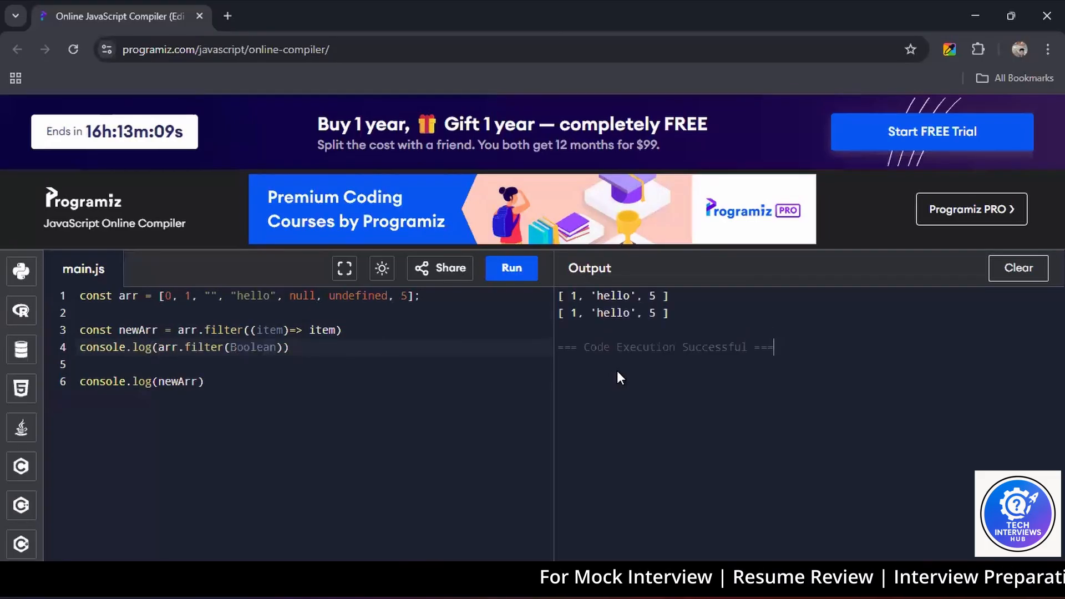
pyautogui.moveTo(352, 386)
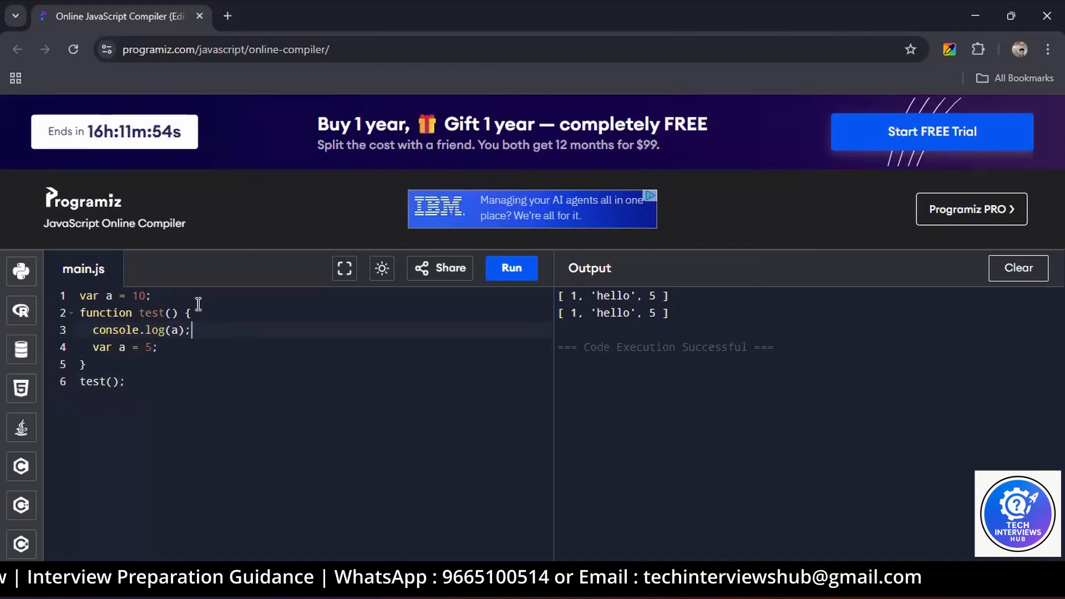
# Step: Highlight var a = 10, the test() call and the logged a while reasoning about hoisting
pyautogui.tripleClick(115, 296)
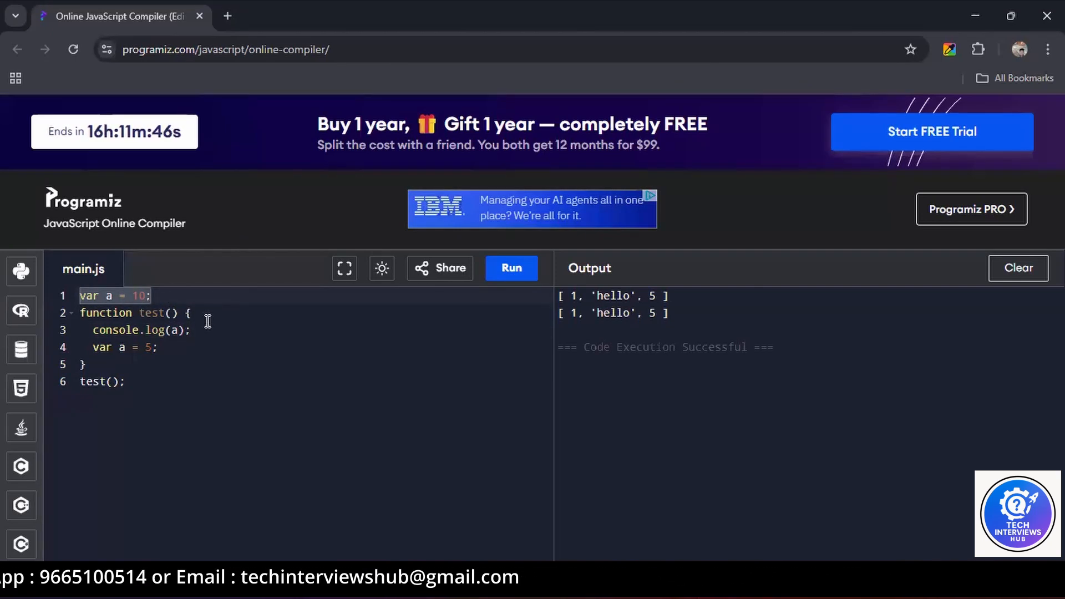
pyautogui.moveTo(208, 328)
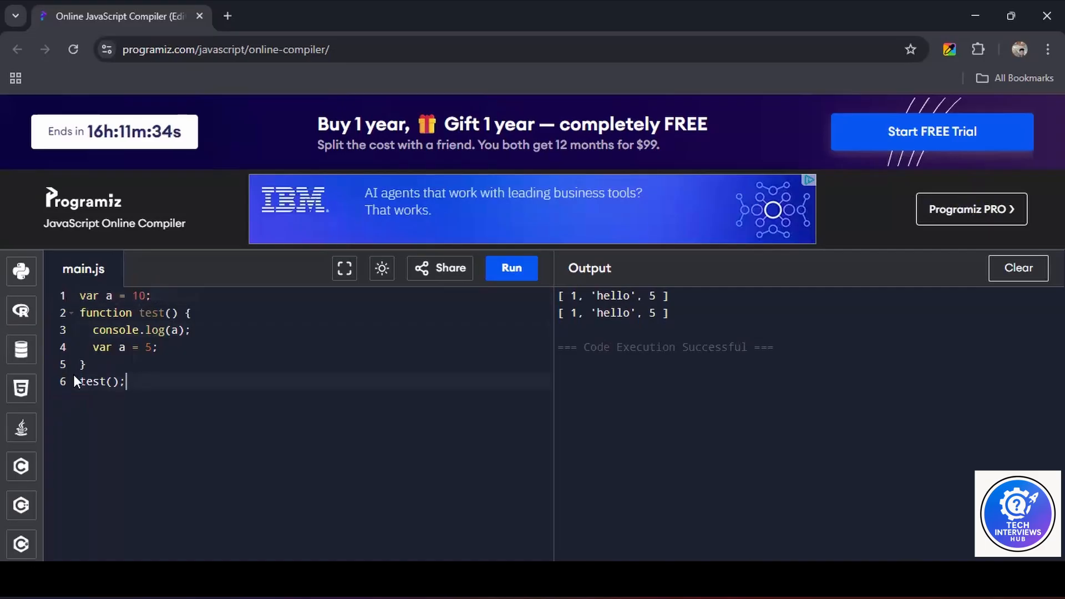
pyautogui.doubleClick(102, 380)
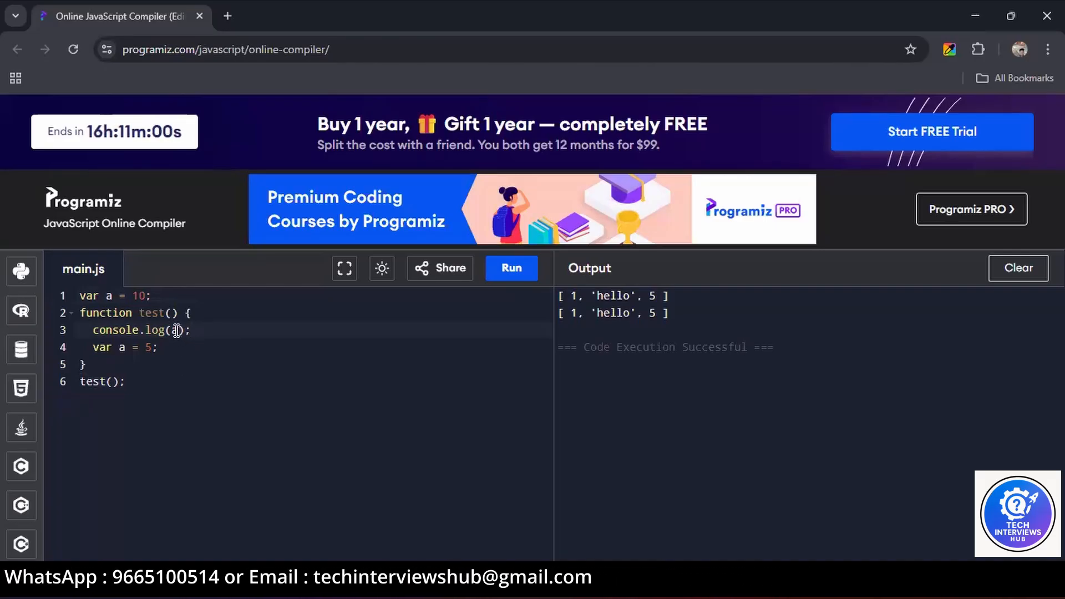
pyautogui.click(510, 268)
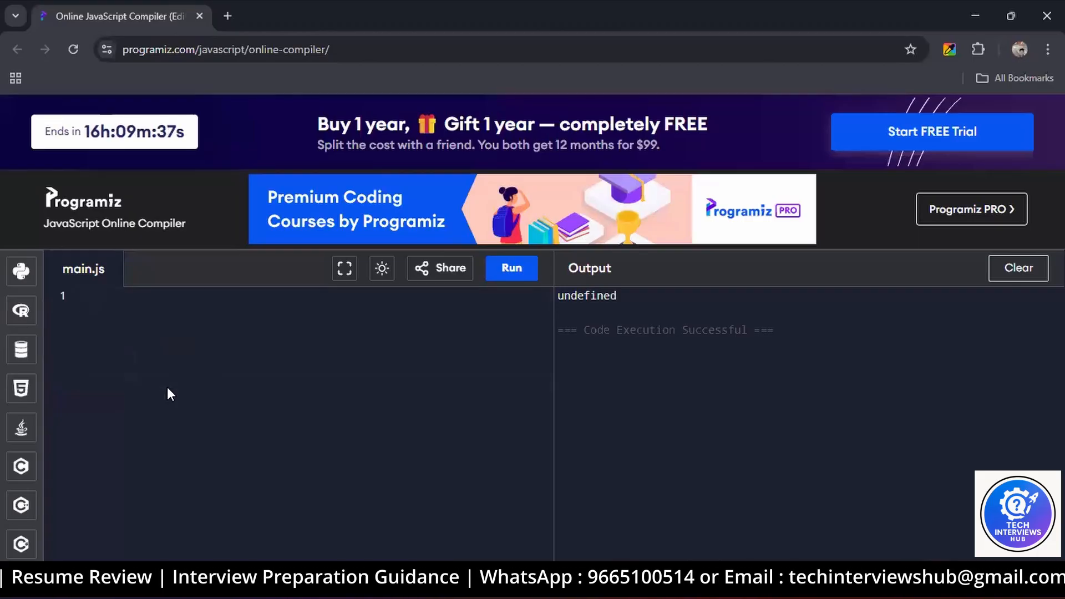
# Step: Save the work before leaving the Programiz compiler for the StackBlitz TodoList
pyautogui.press('ctrl+s')
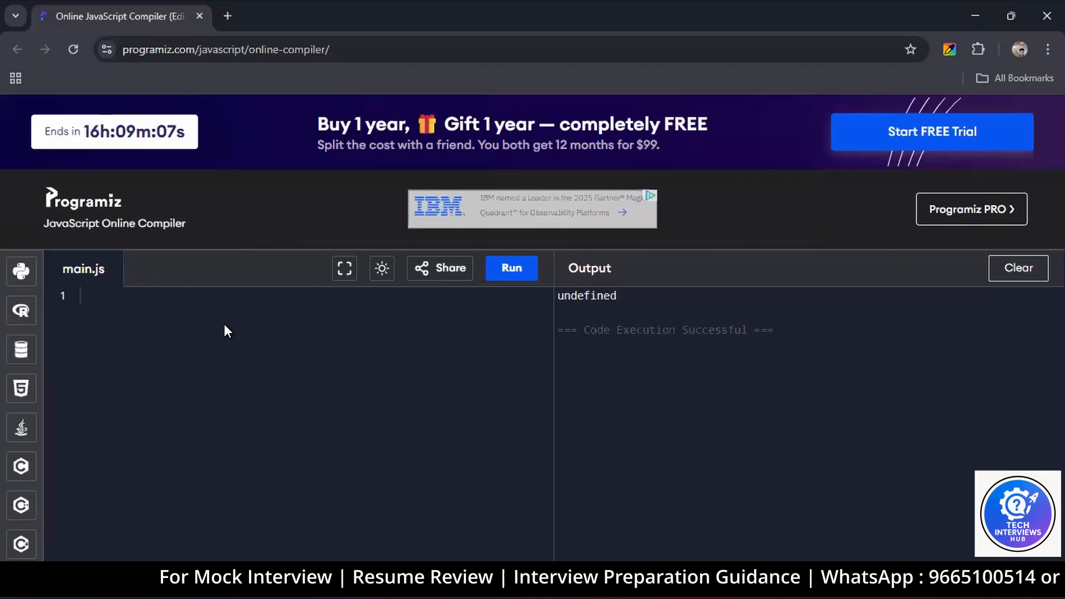
pyautogui.moveTo(483, 347)
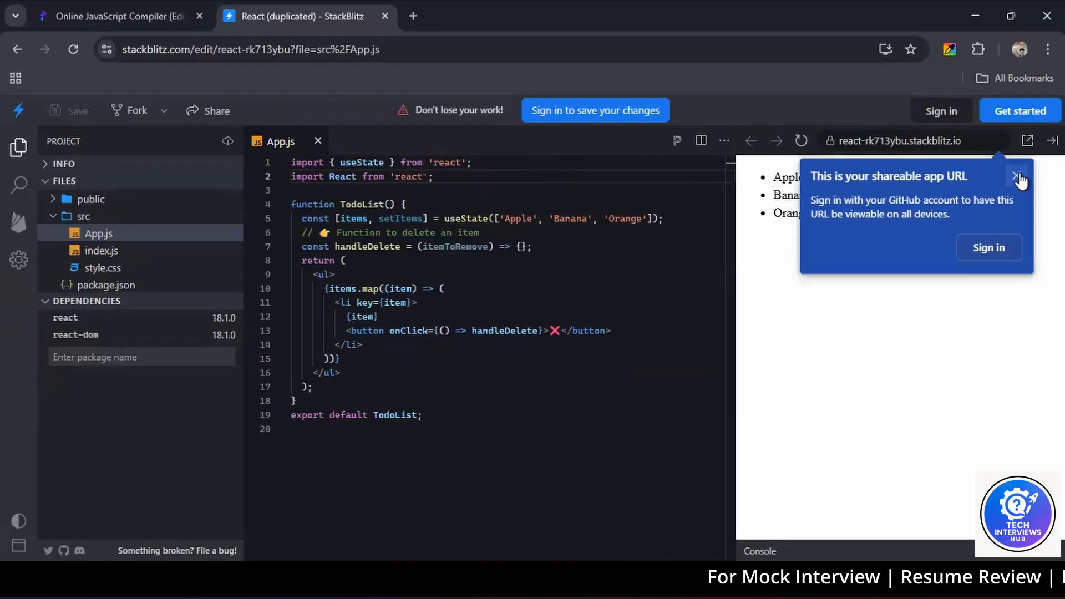
# Step: Dismiss the shareable URL notice and break handleDelete's empty body onto a new line
pyautogui.click(1015, 177)
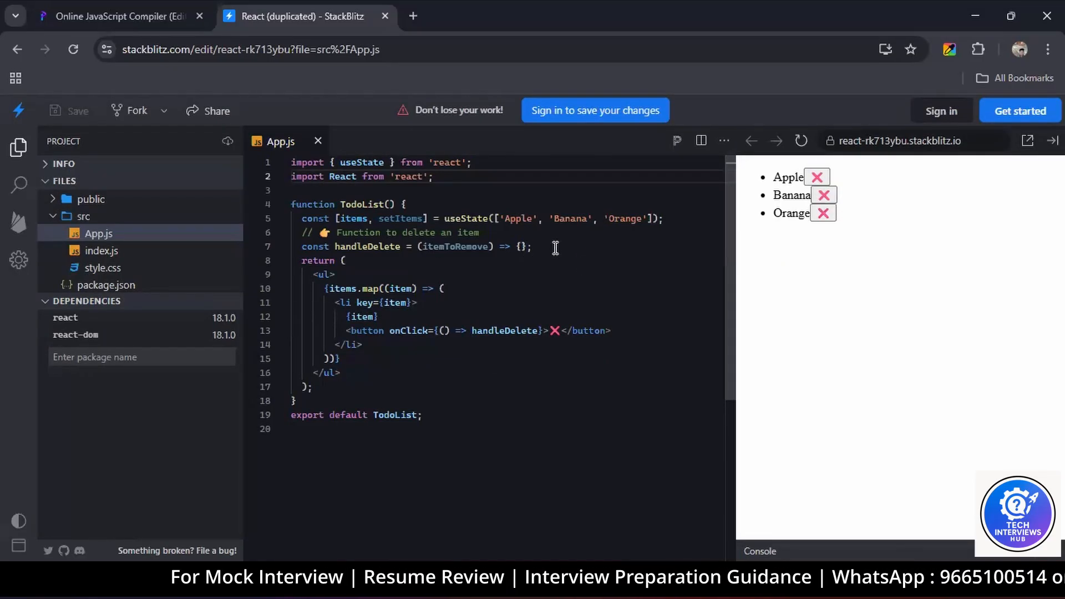
pyautogui.click(520, 247)
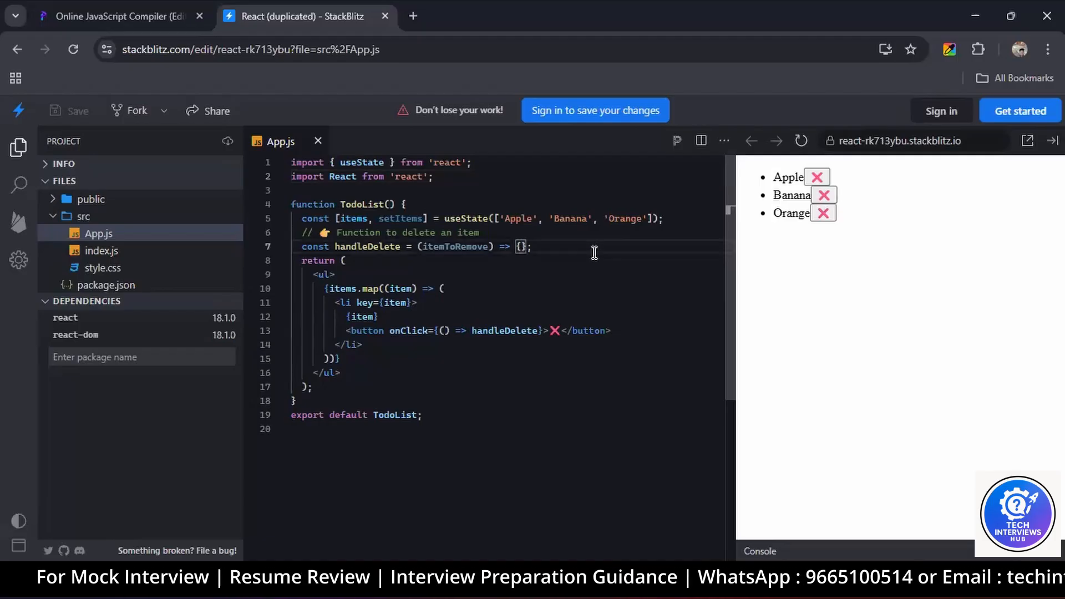
pyautogui.press('Enter')
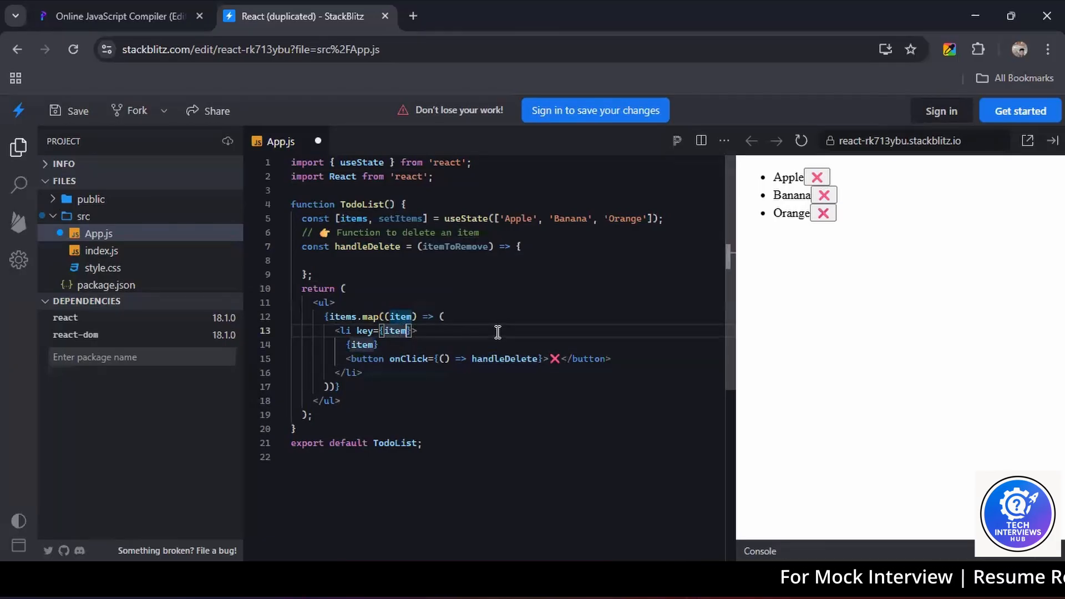
# Step: Change the list item key to {item,index} and toggle index in the handleDelete call
pyautogui.write(',index')
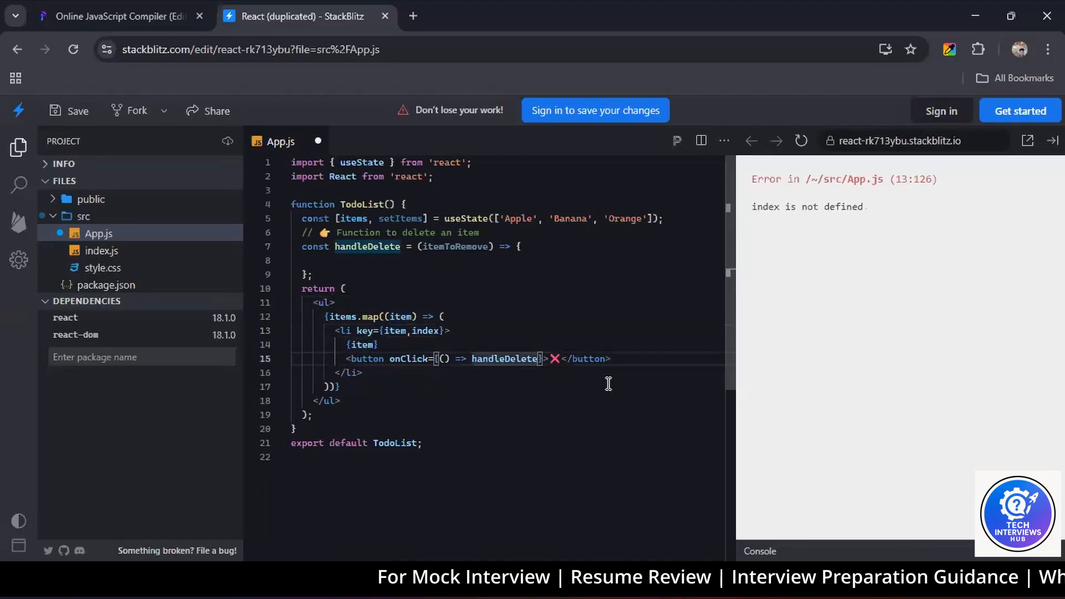
pyautogui.write('index)')
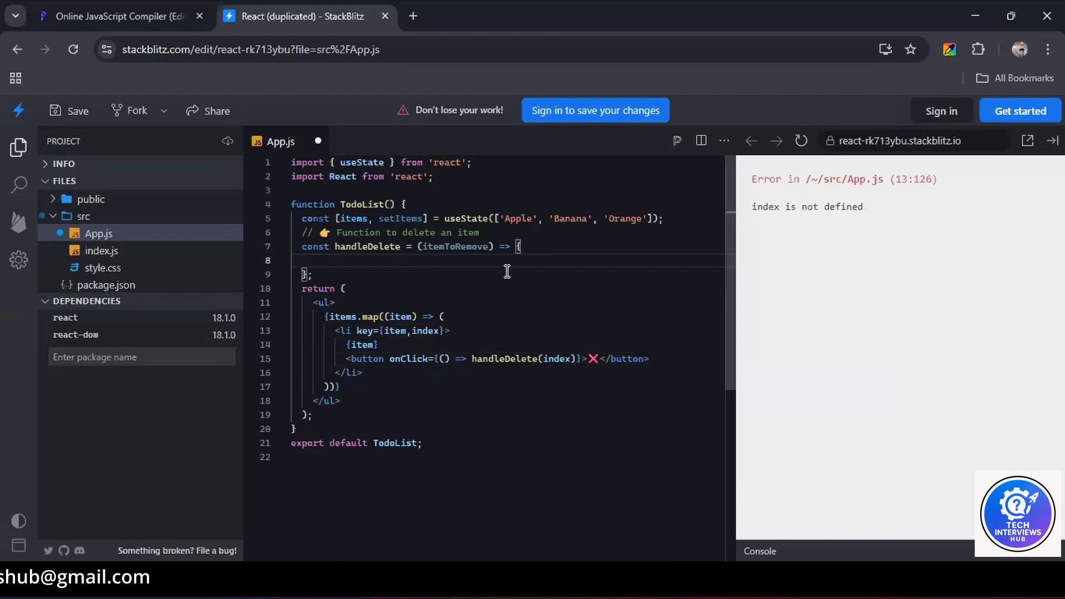
pyautogui.moveTo(534, 310)
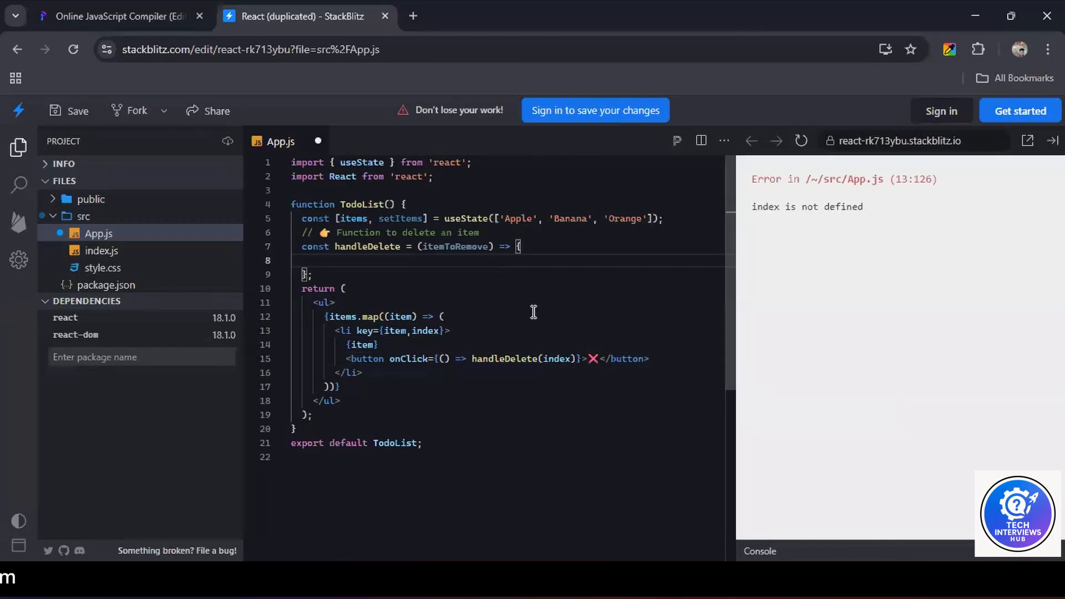
pyautogui.doubleClick(556, 358)
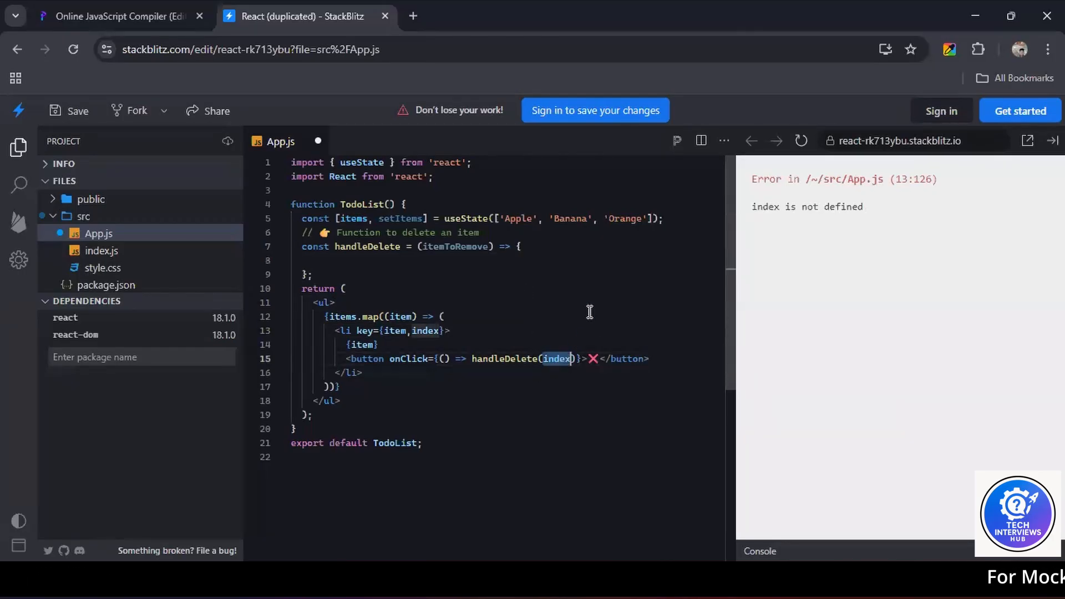
pyautogui.moveTo(570, 321)
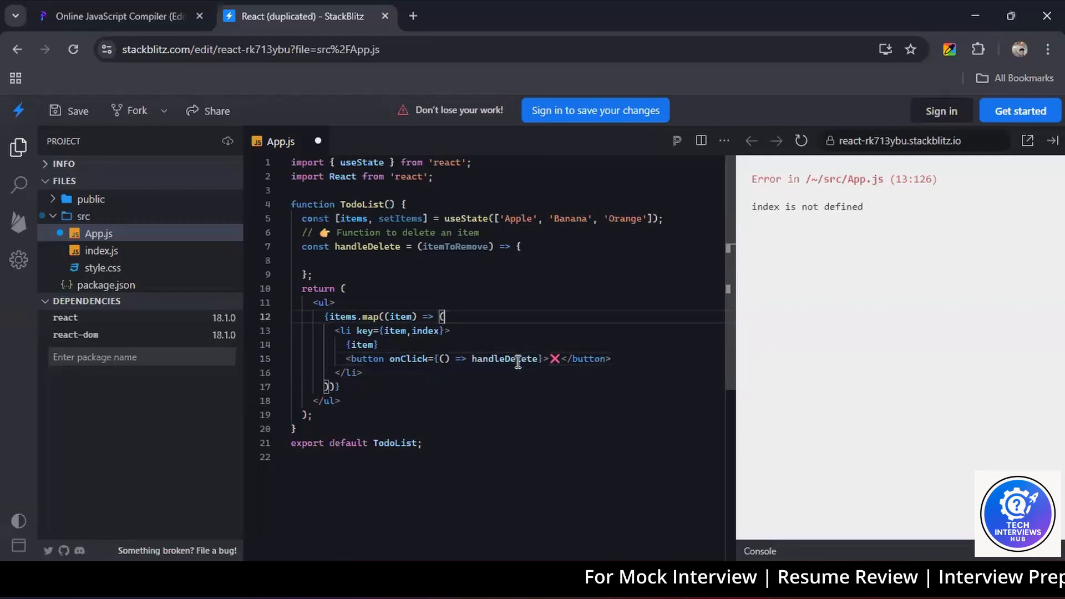
pyautogui.doubleClick(504, 358)
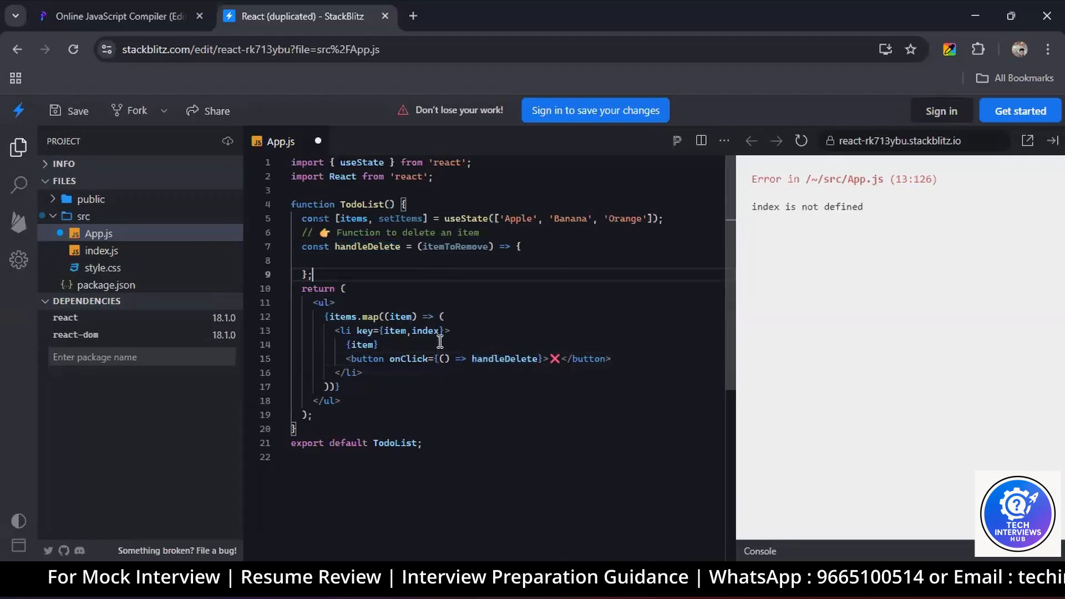
# Step: Start setItems( inside handleDelete and pass (index) from the ❌ button's onClick
pyautogui.write('itemToRemove')
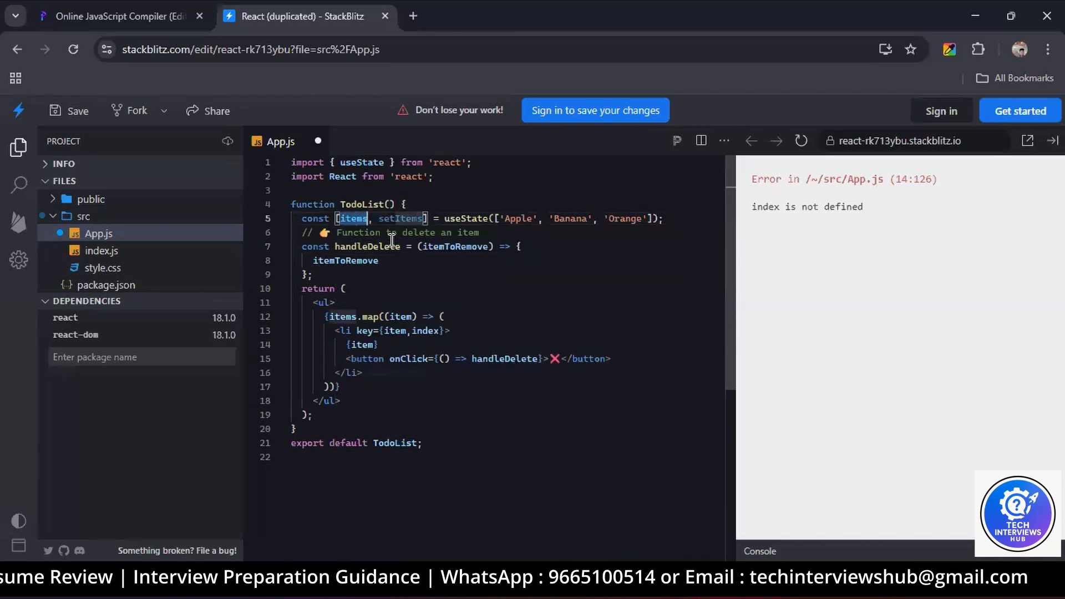
pyautogui.write('set')
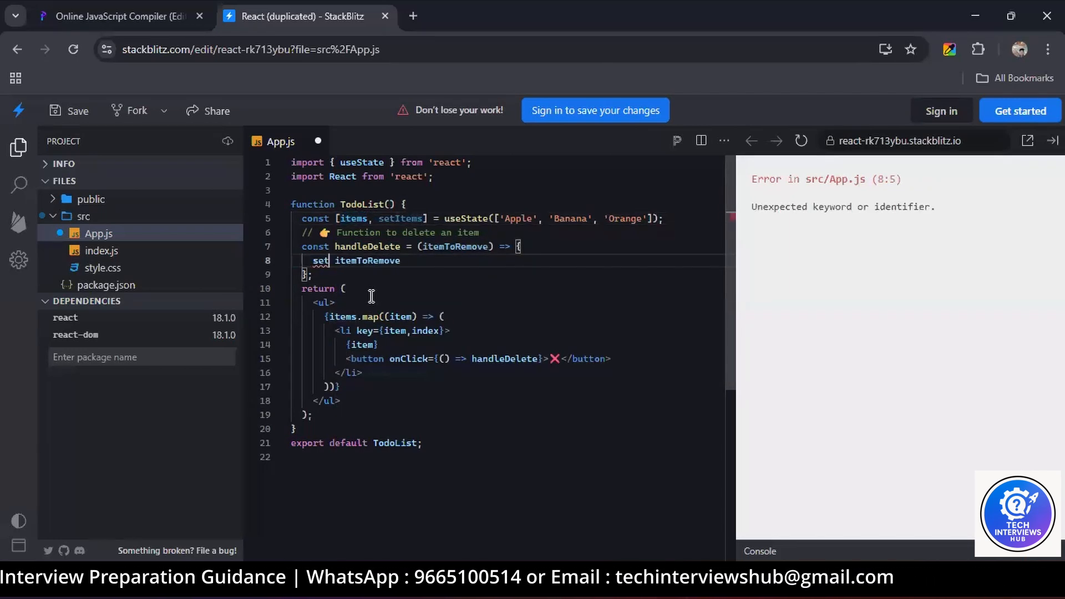
pyautogui.write('Items(')
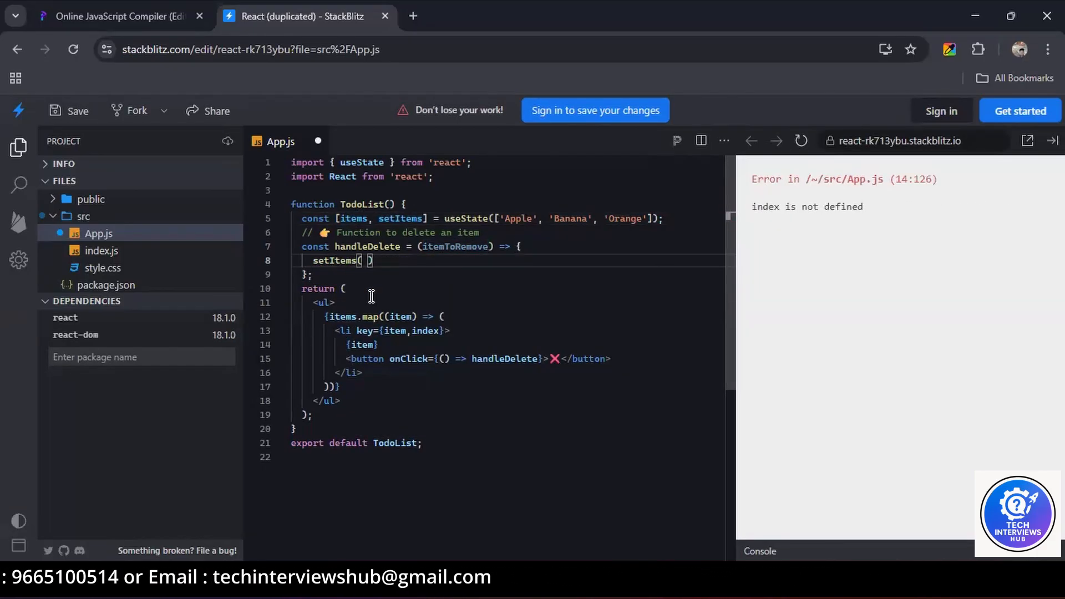
pyautogui.doubleClick(504, 359)
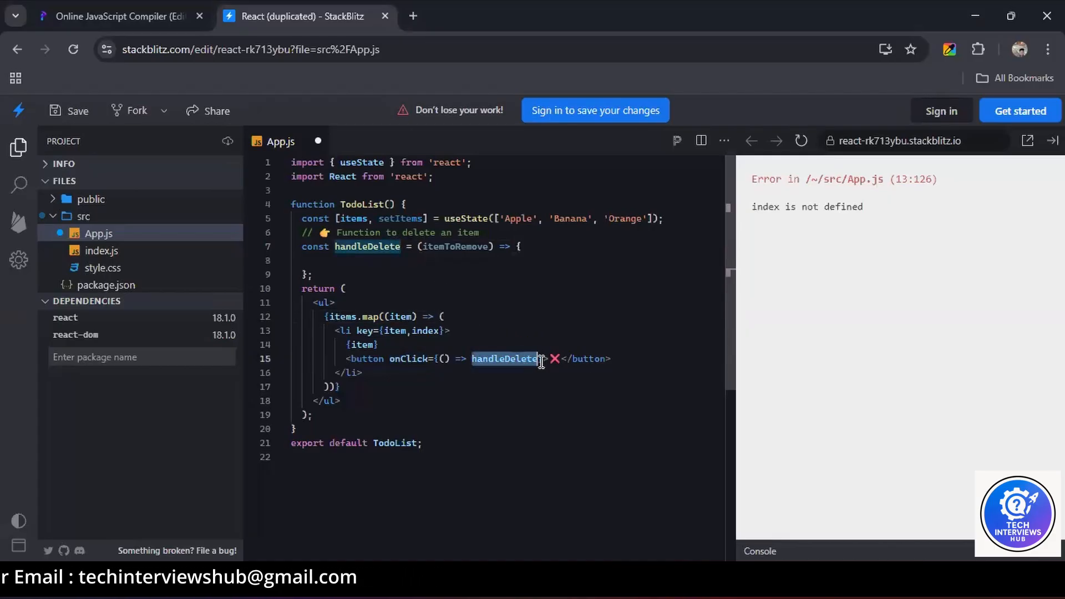
pyautogui.click(540, 358)
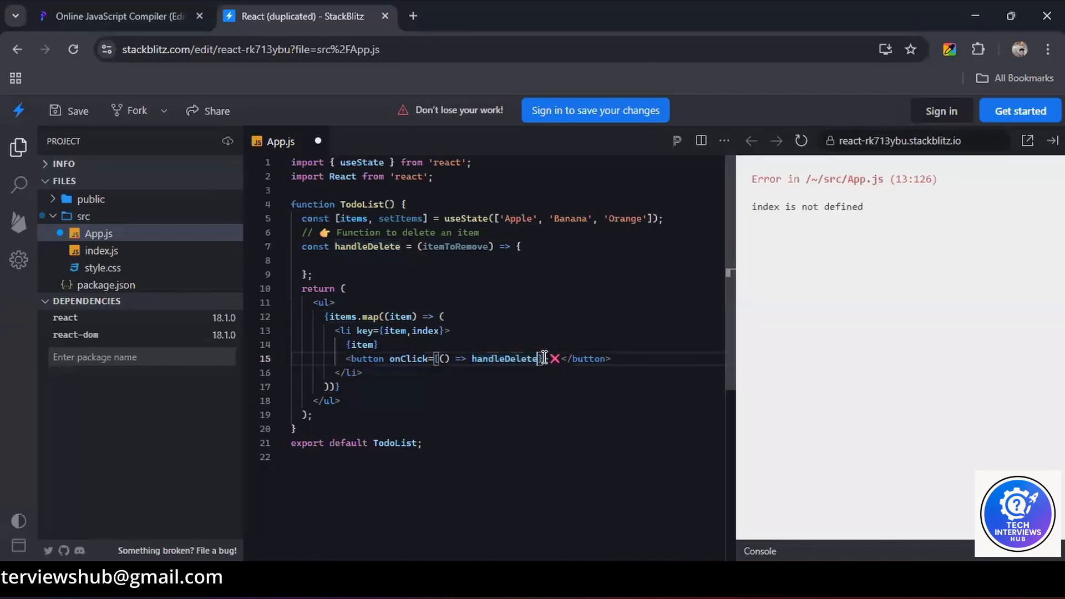
pyautogui.write('(index)')
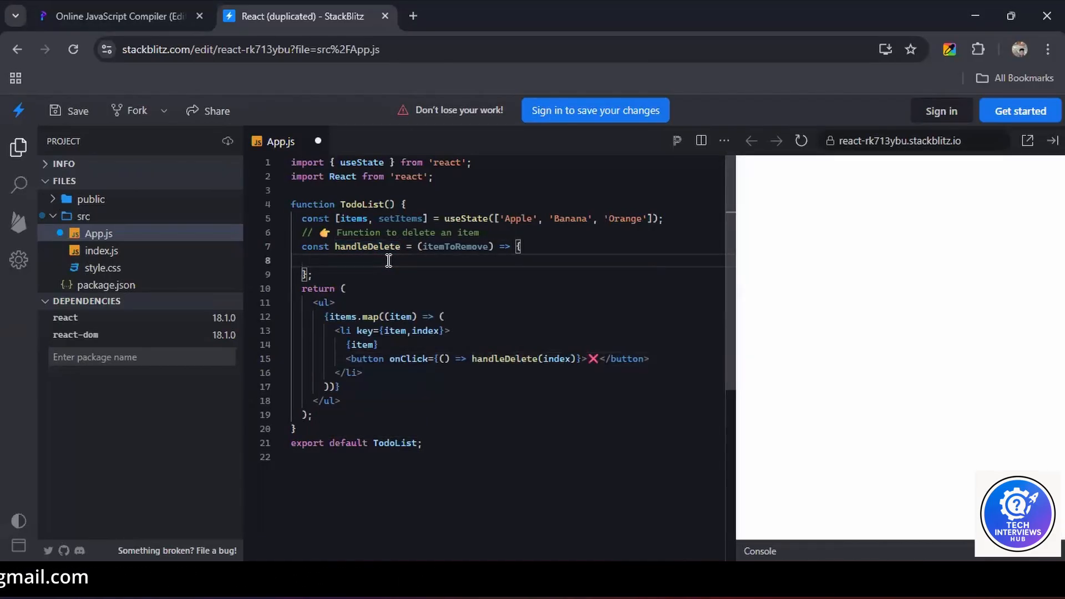
# Step: Complete items.filter((item) => item !== item[itemToRemove]) inside setItems
pyautogui.write('items.filter')
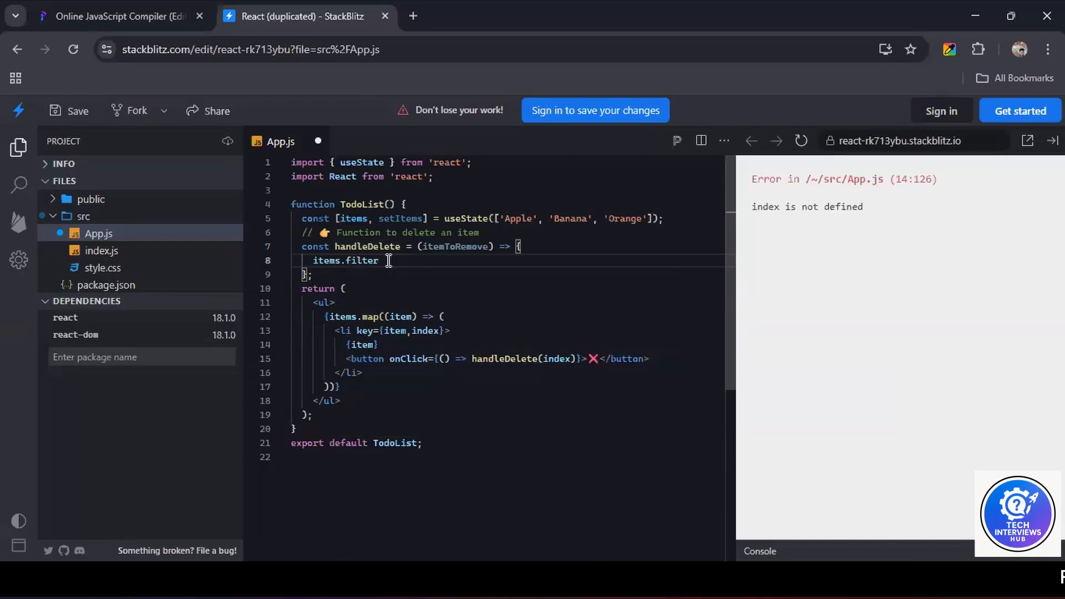
pyautogui.write('(item)=>item)')
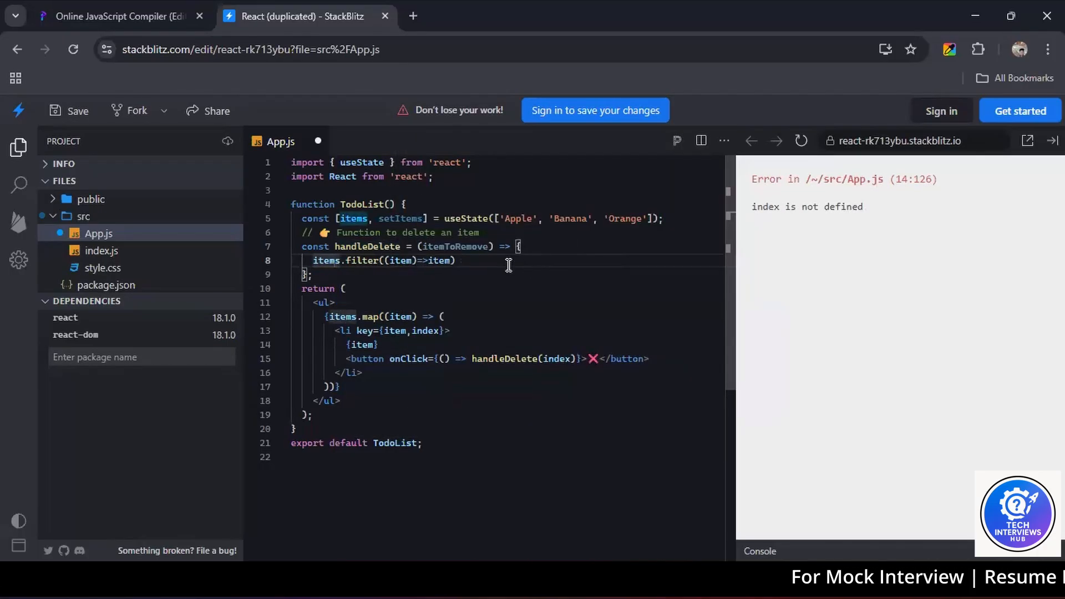
pyautogui.moveTo(444, 286)
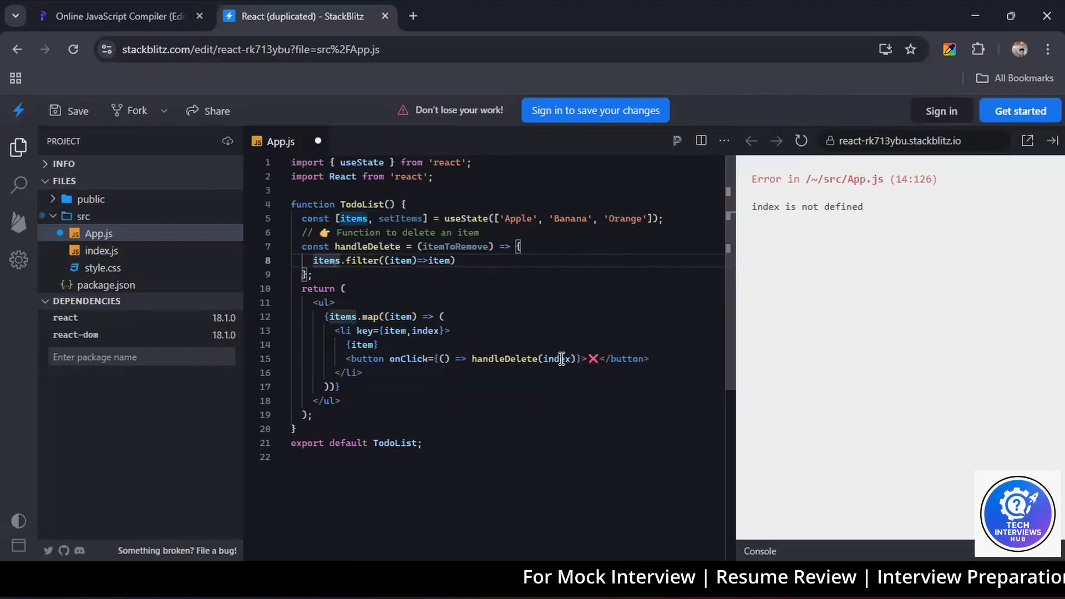
pyautogui.doubleClick(553, 358)
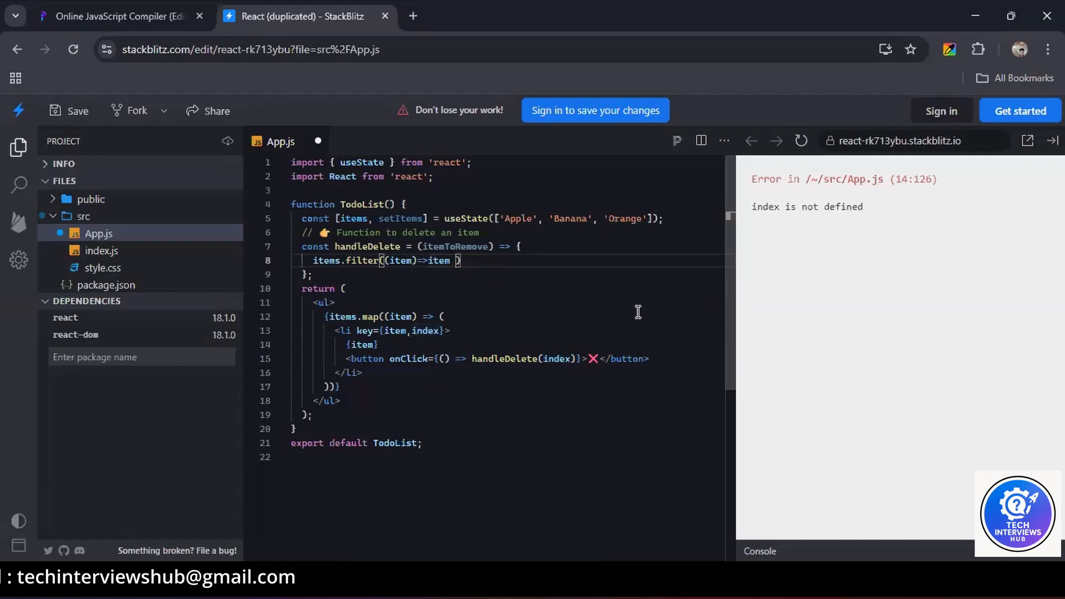
pyautogui.write('!== item[itemToRemove')
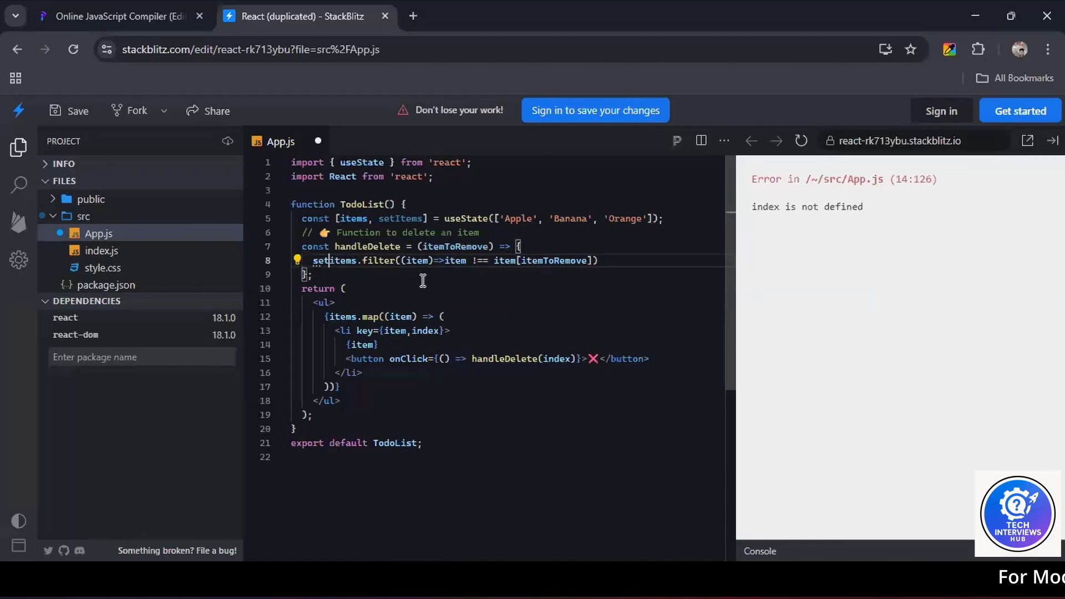
pyautogui.write('Items(')
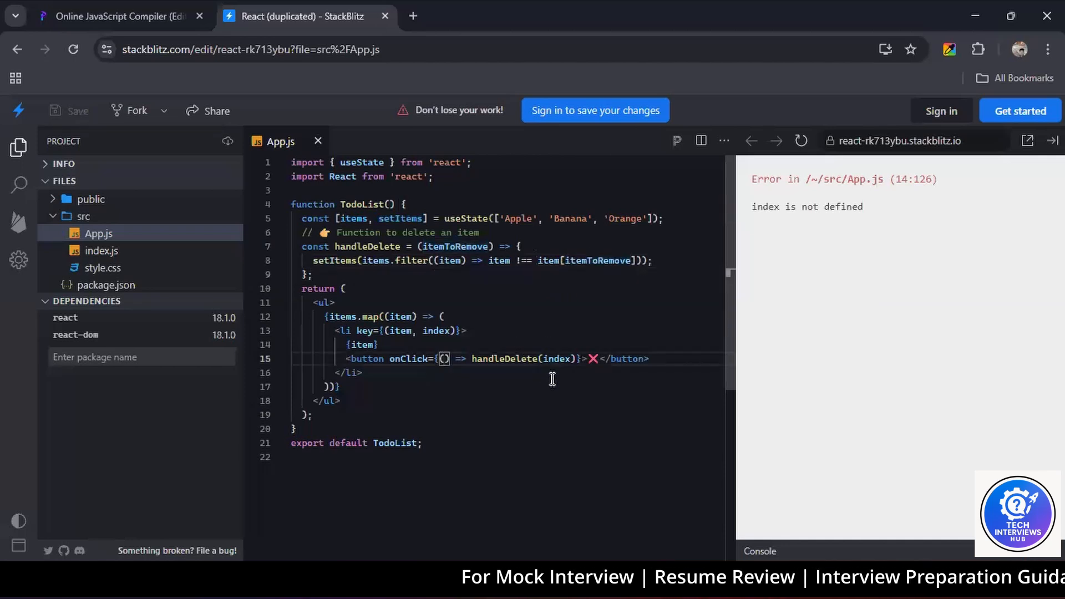
# Step: Filter on item !== itemToRemove and leave handleDelete() called without an argument
pyautogui.write('index')
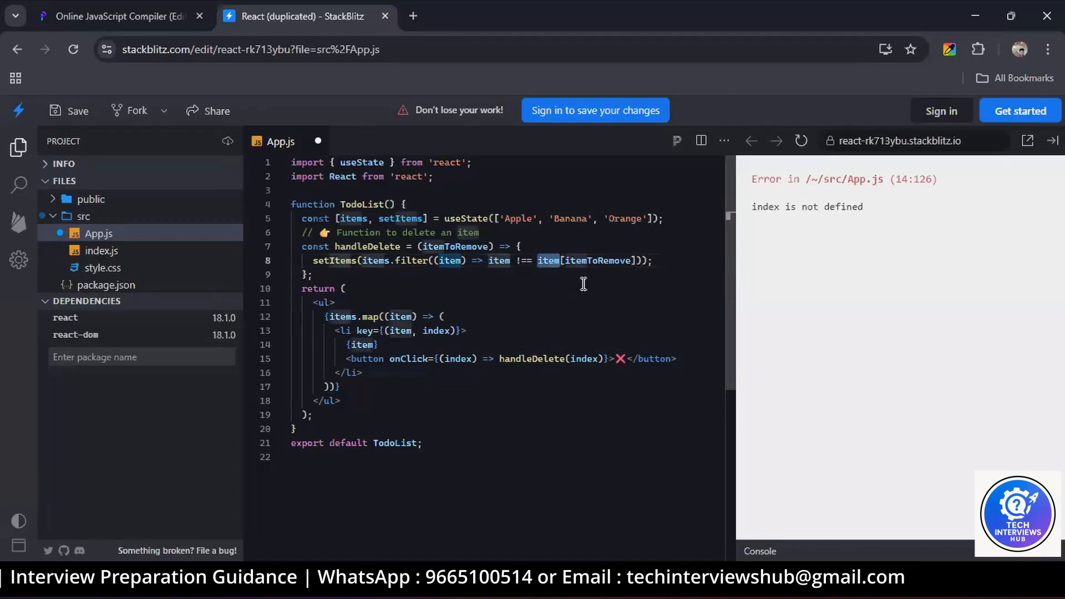
pyautogui.moveTo(476, 260)
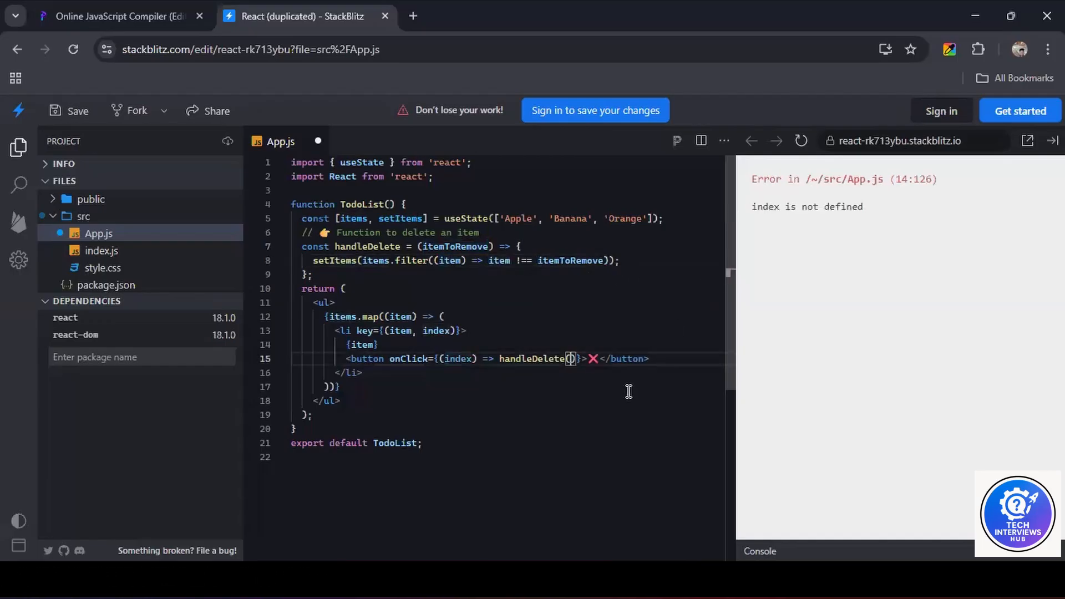
pyautogui.doubleClick(458, 358)
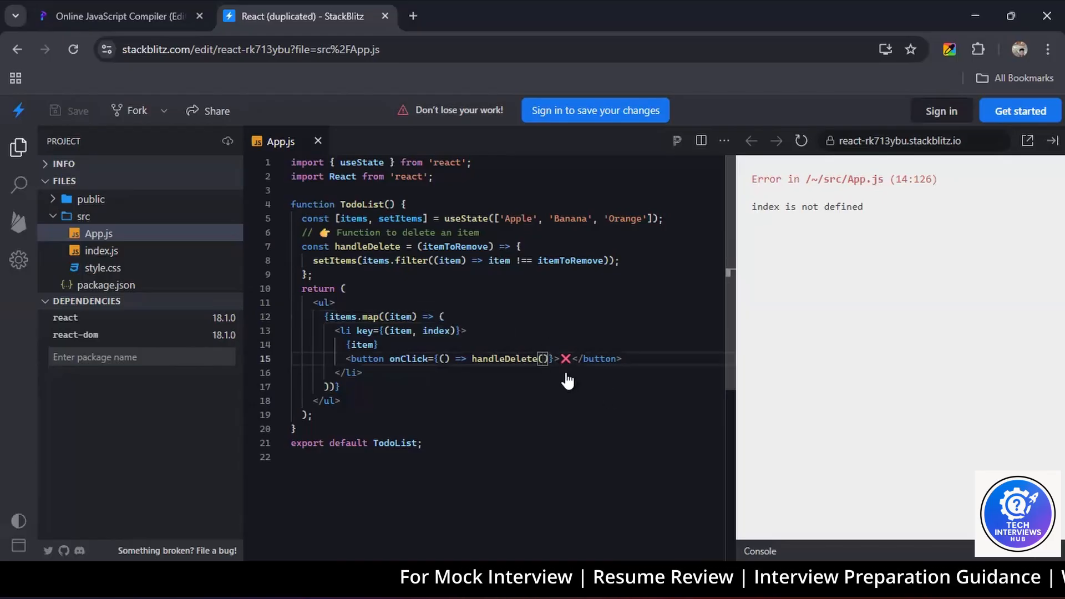
# Step: Pass item to handleDelete and remove Banana with its ❌ button in the preview
pyautogui.write('item')
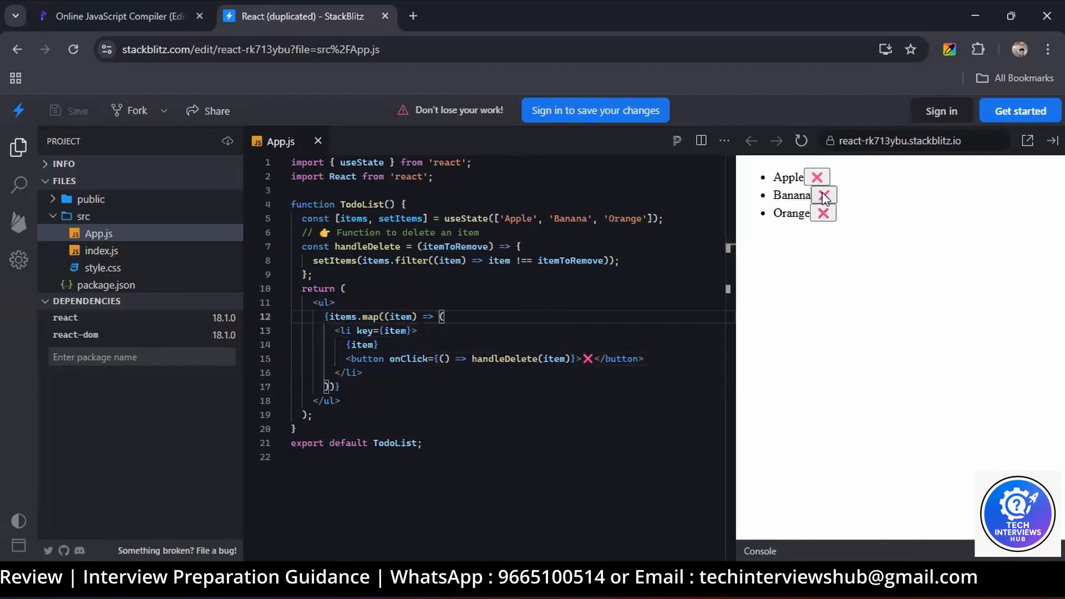
pyautogui.click(822, 195)
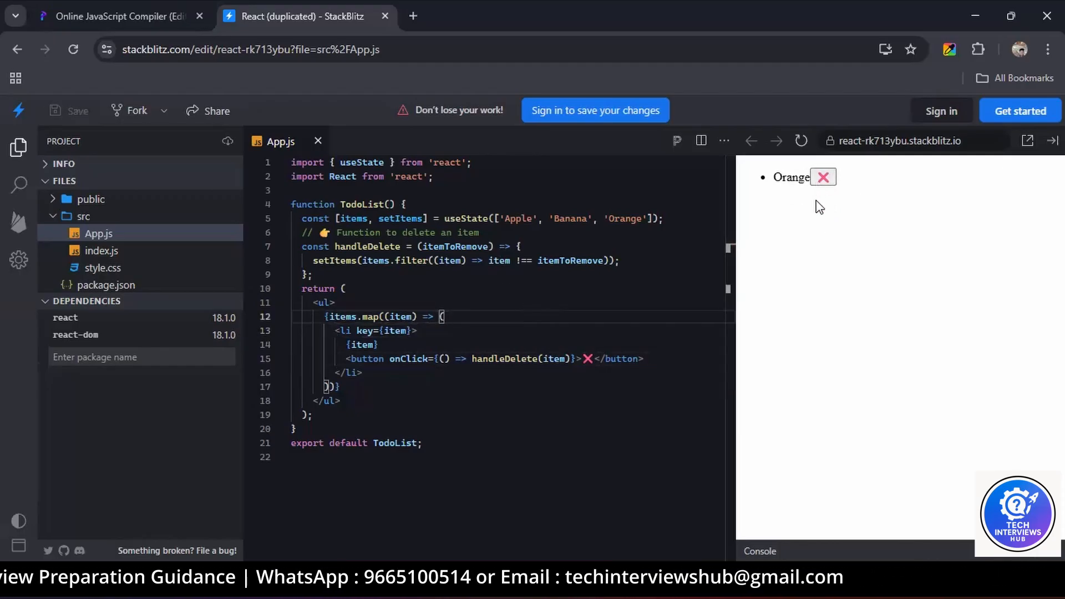